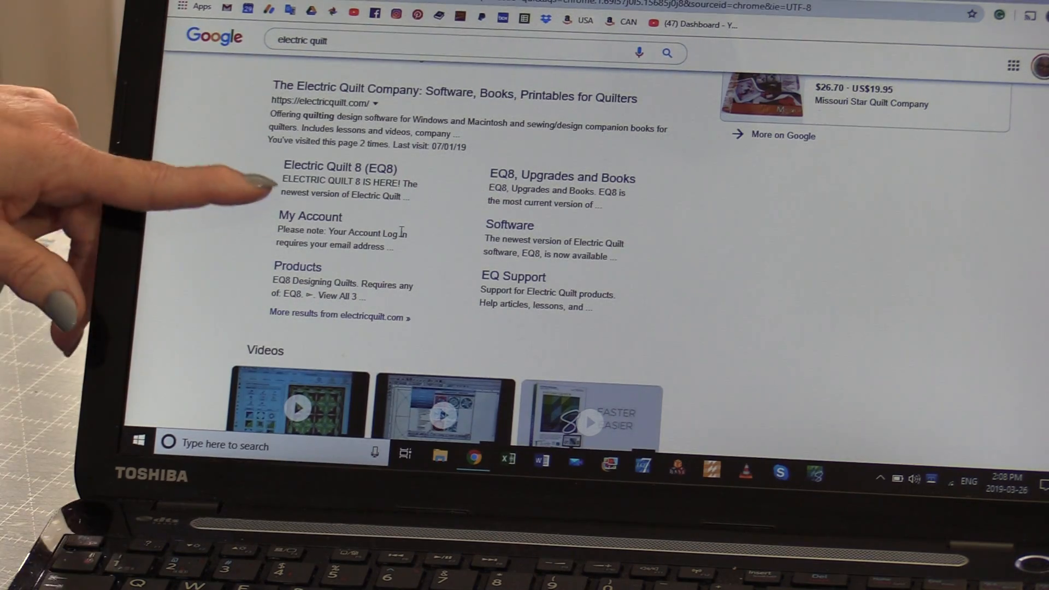
Step: Scroll the Google results for 'electric quilt' toward the Electric Quilt Company link
{"action": "scroll", "scroll_direction": "down", "scroll_amount": 3}
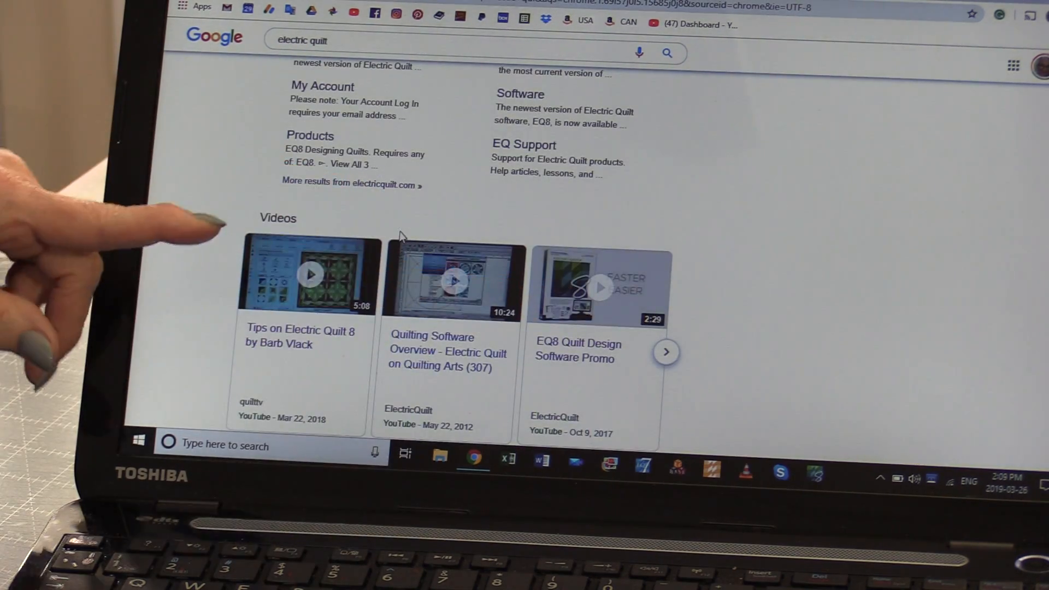
{"action": "scroll", "scroll_direction": "down", "scroll_amount": 3}
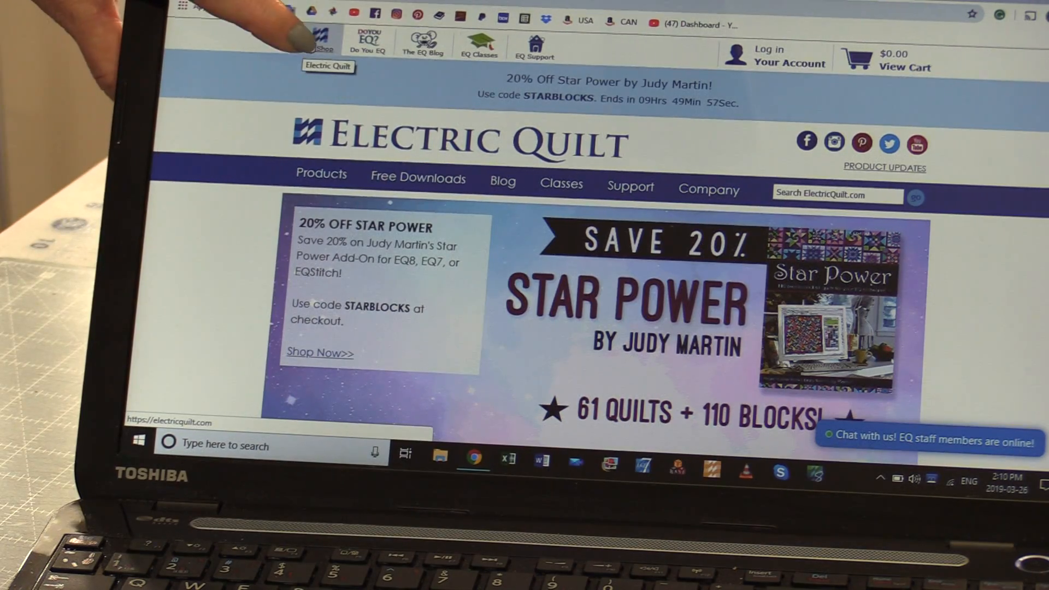
Step: Go to the Electric Quilt shop area and scroll the home page to the Electric Quilt 8 section
{"action": "left_click", "coordinate": [318, 39]}
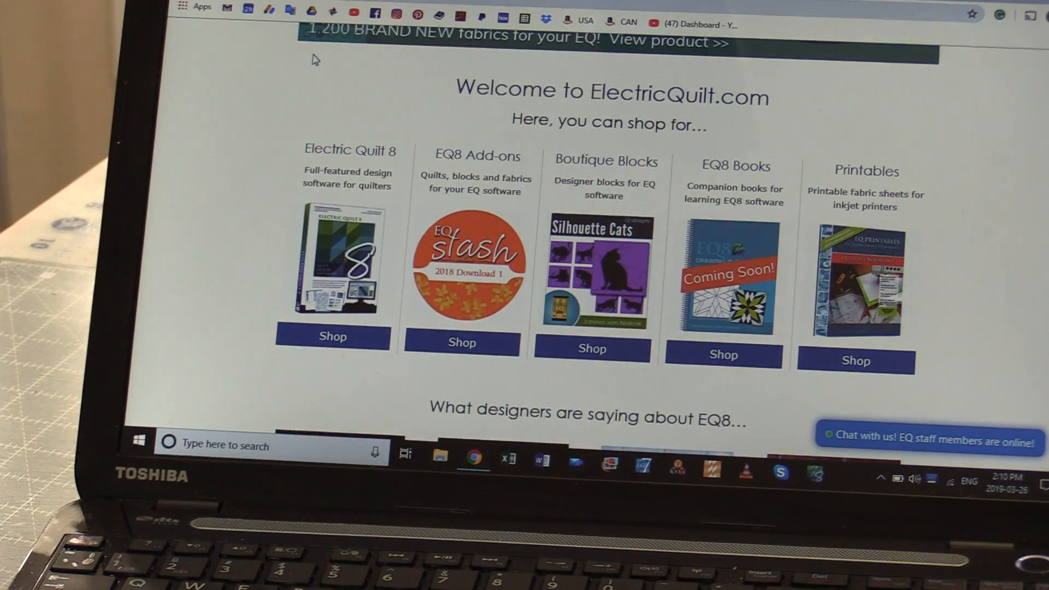
{"action": "scroll", "scroll_direction": "down", "scroll_amount": 3}
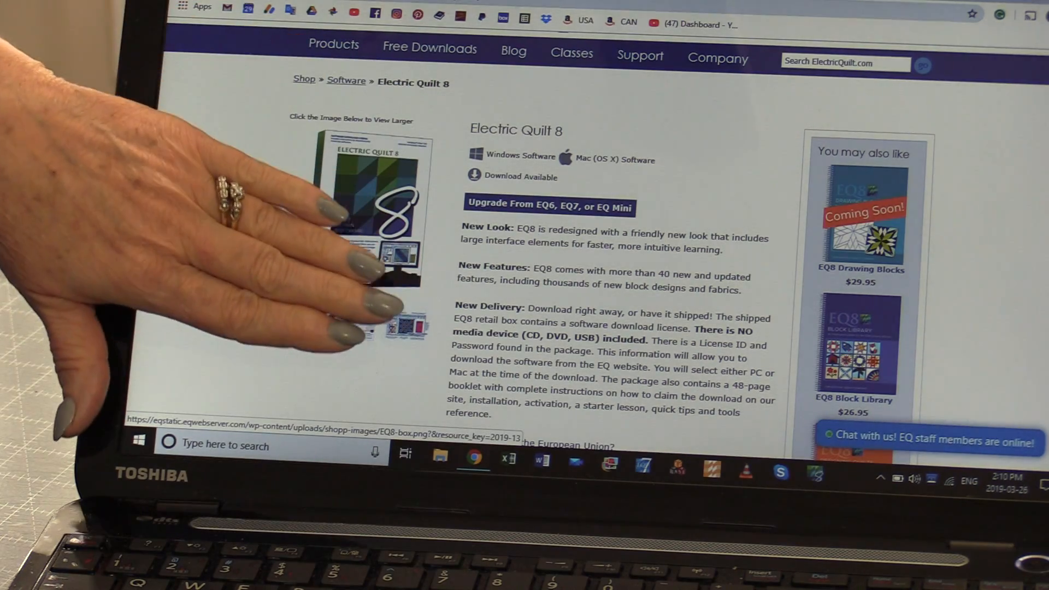
{"action": "scroll", "scroll_direction": "down", "scroll_amount": 3}
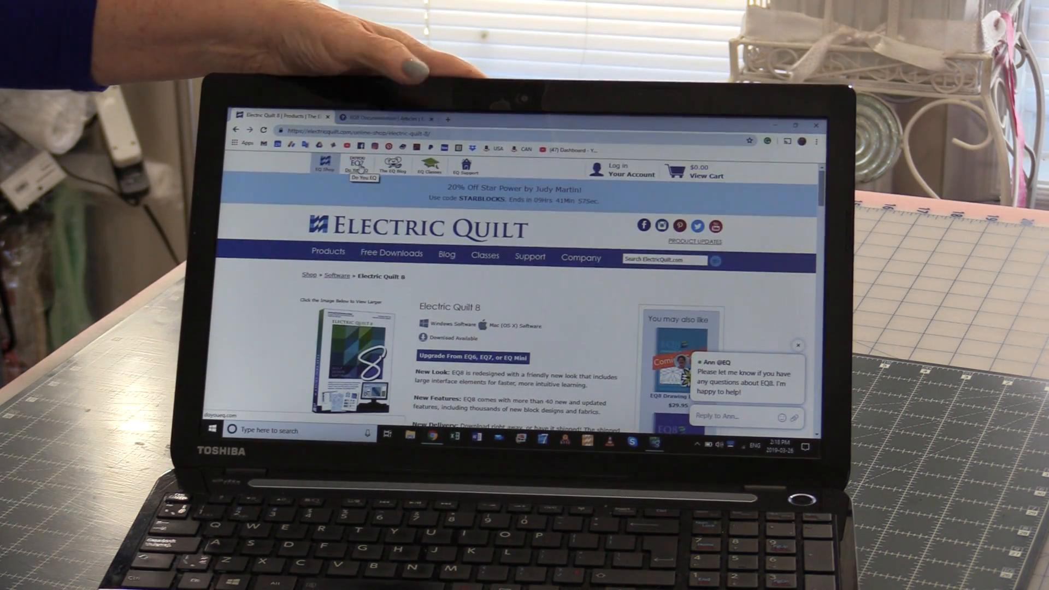
Step: Switch from the browser to the EQ8 application on its welcome screen
{"action": "left_click", "coordinate": [358, 167]}
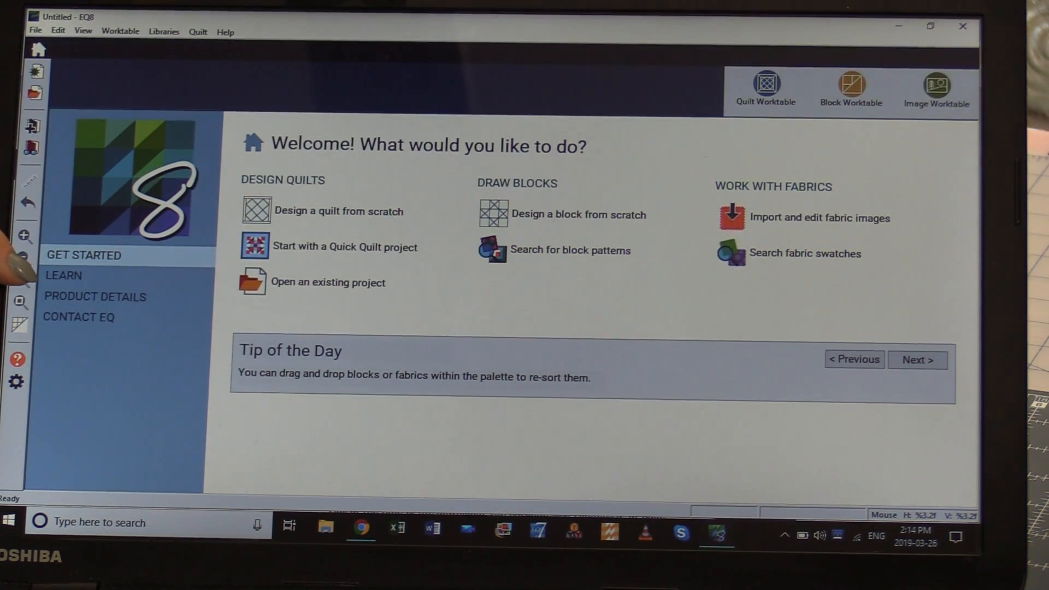
Step: Show the Learn page of the EQ8 welcome screen with its help, lesson and tutorial links
{"action": "left_click", "coordinate": [63, 275]}
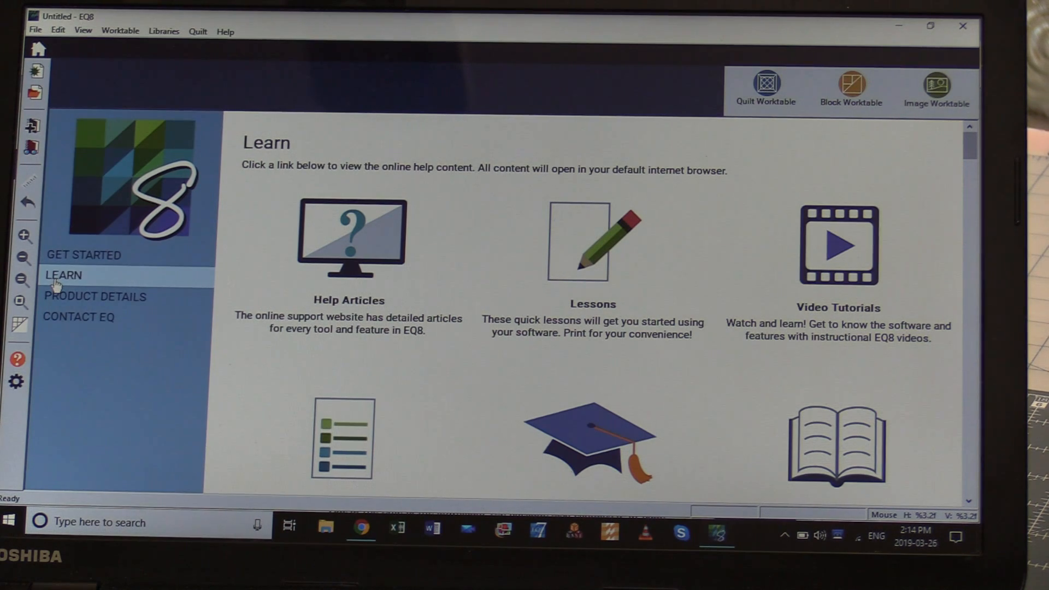
{"action": "mouse_move", "coordinate": [84, 255]}
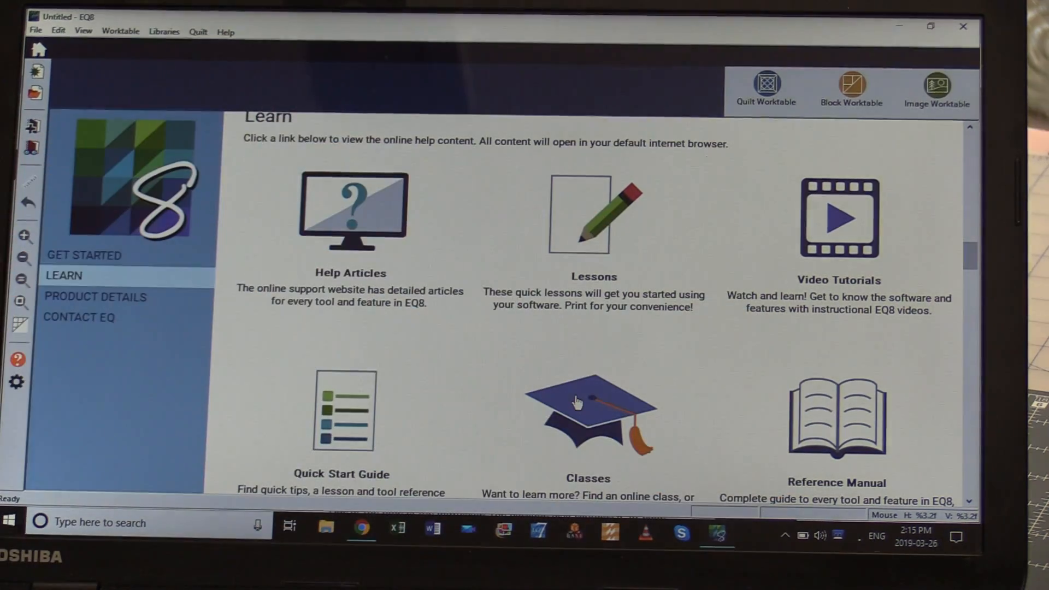
{"action": "mouse_move", "coordinate": [589, 407]}
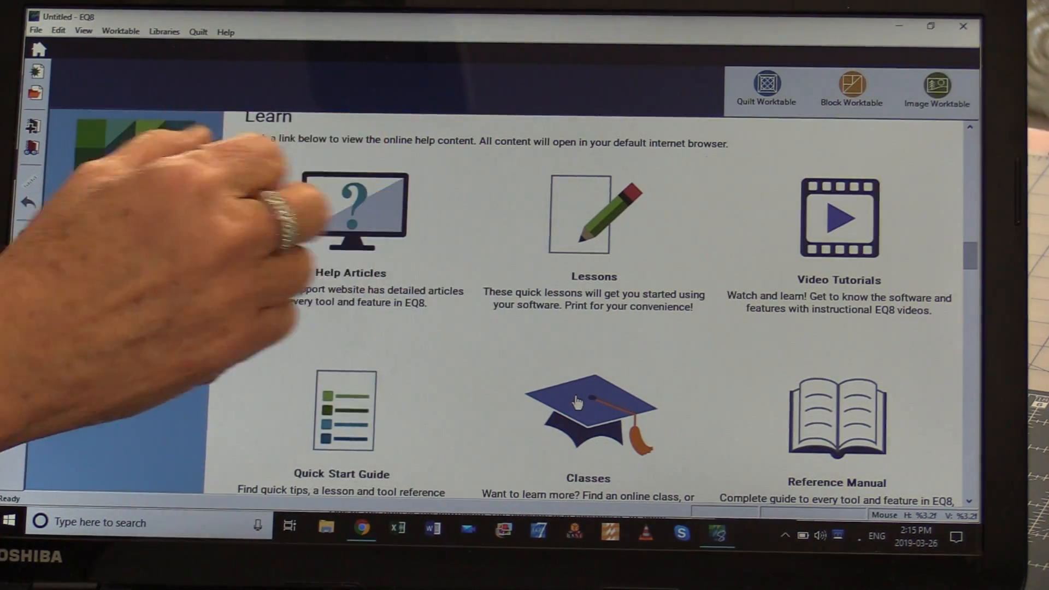
Step: Follow Help Articles to the EQ8 Documentation page on the EQ Product Support site
{"action": "left_click", "coordinate": [347, 211]}
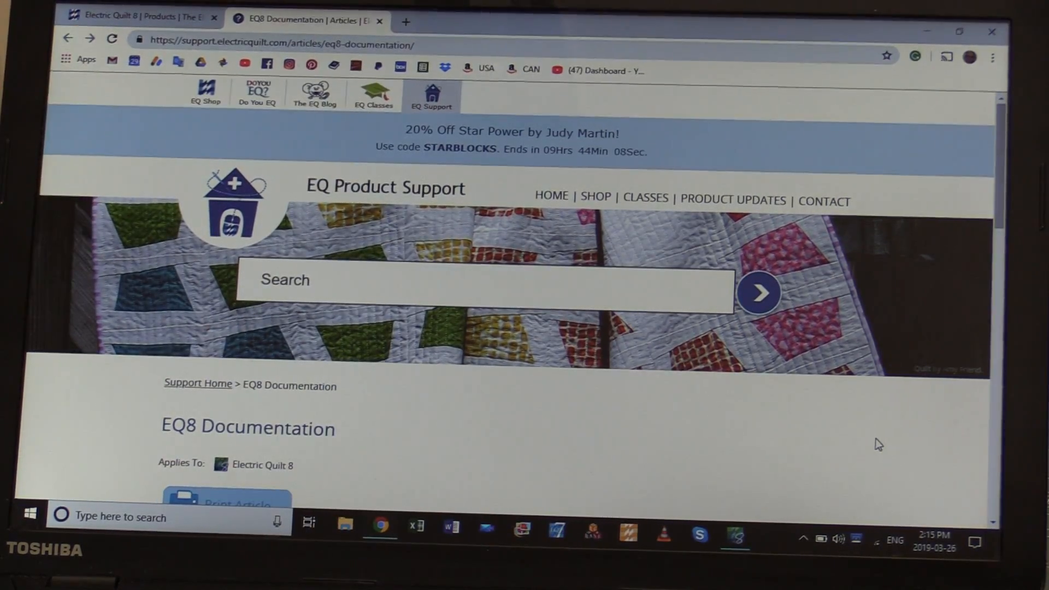
{"action": "scroll", "scroll_direction": "down", "scroll_amount": 3}
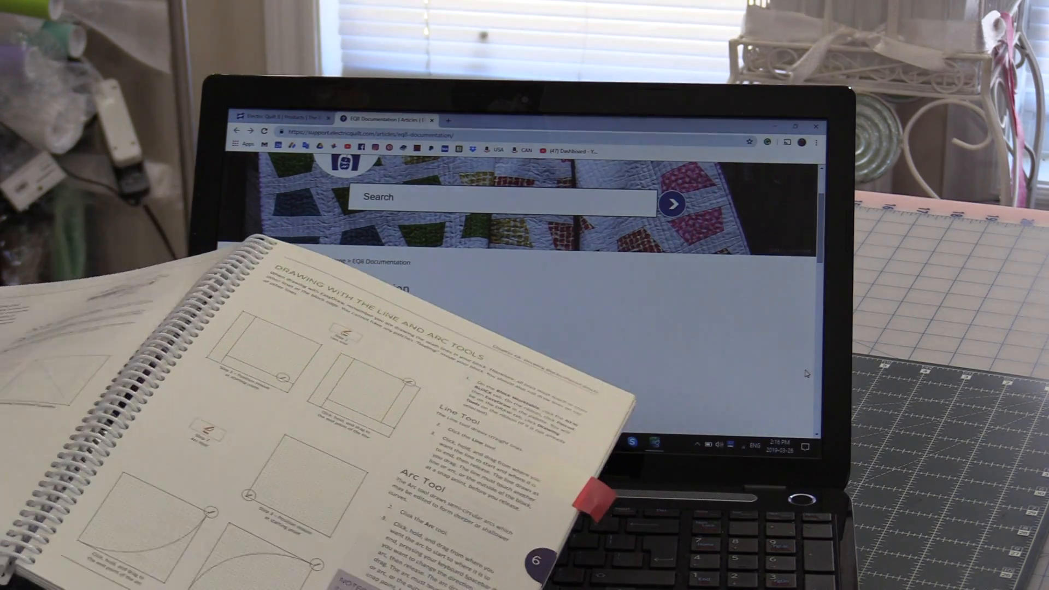
Step: Return to the EQ8 Get Started welcome screen for a Quick Quilt project
{"action": "left_click", "coordinate": [281, 119]}
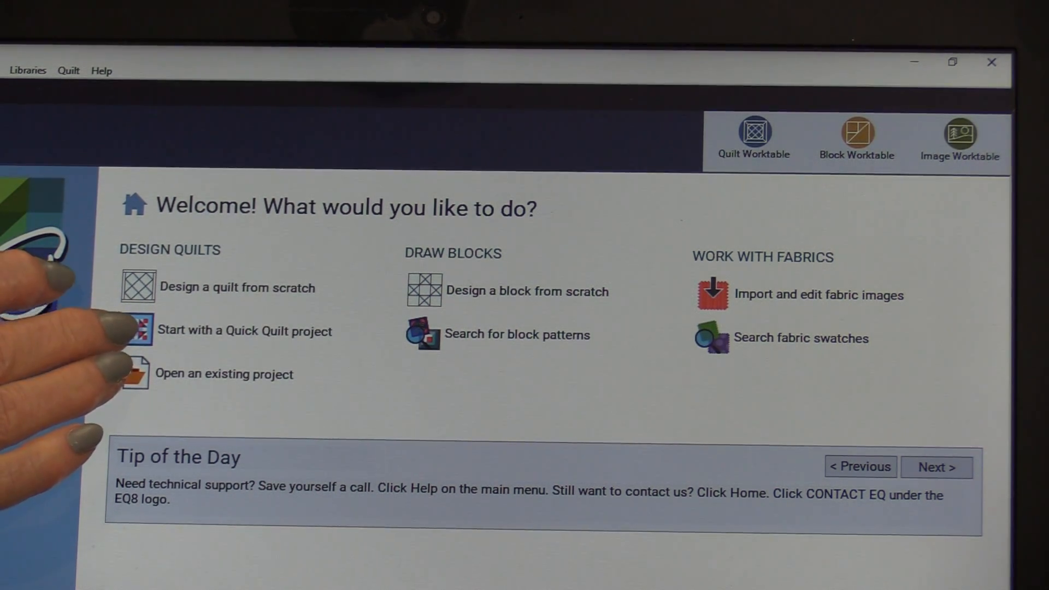
{"action": "mouse_move", "coordinate": [120, 328]}
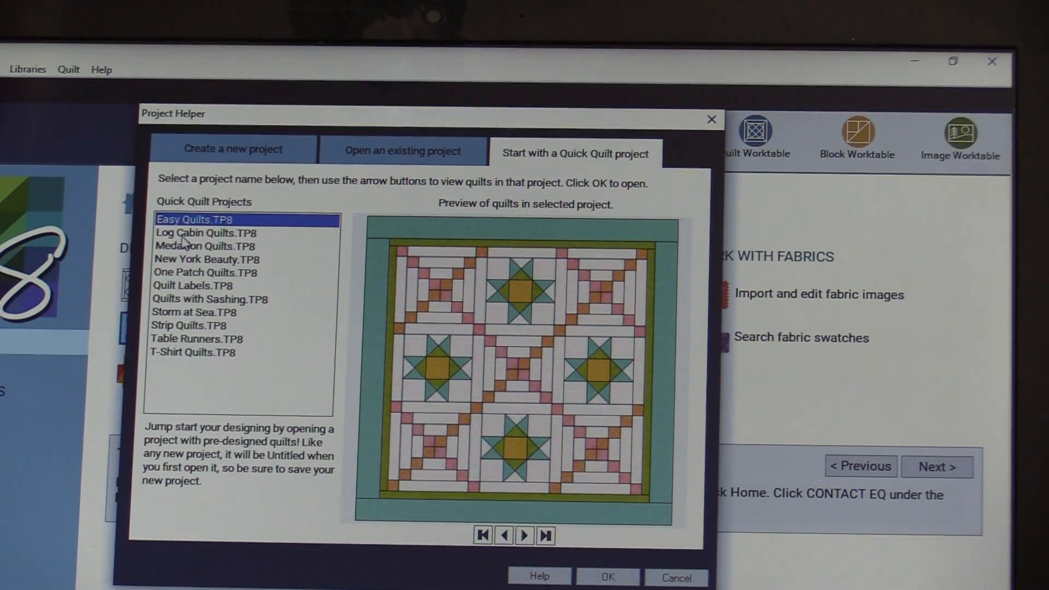
Step: Preview the Log Cabin, Medallion, New York Beauty and Quilt Labels projects, paging through label designs
{"action": "left_click", "coordinate": [206, 233]}
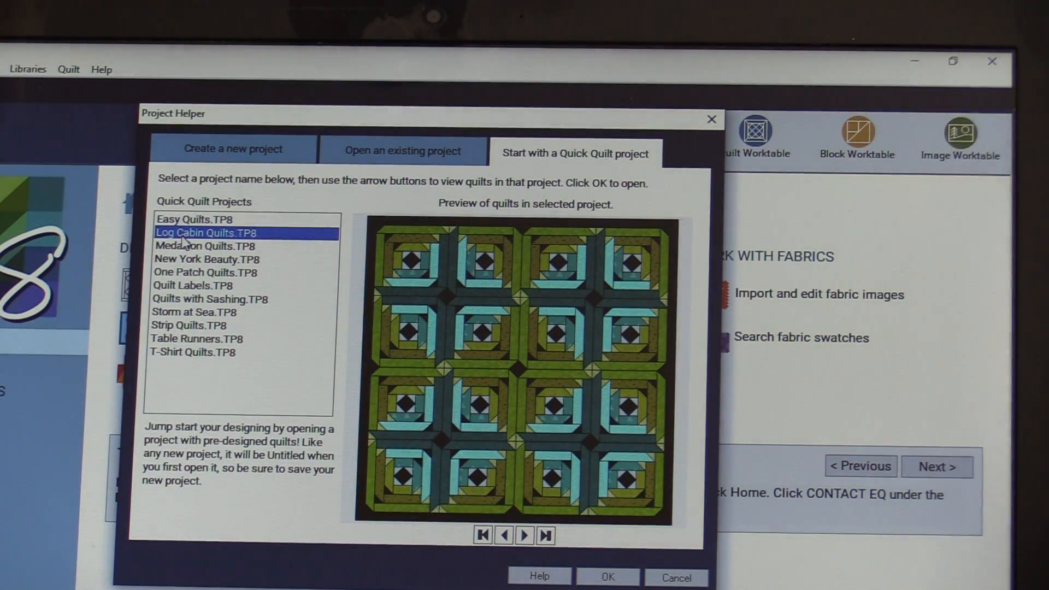
{"action": "left_click", "coordinate": [195, 246]}
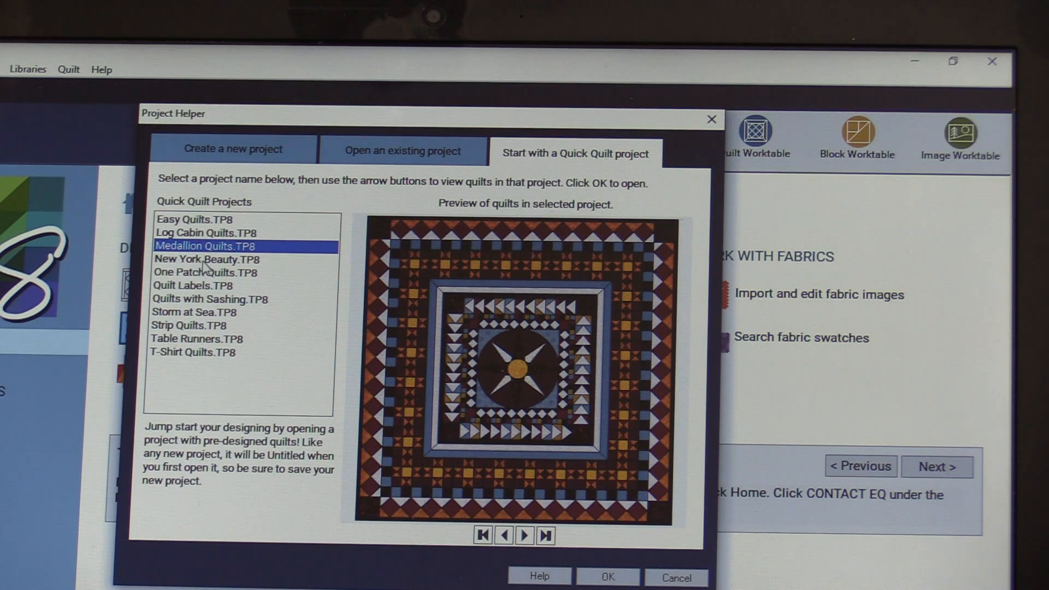
{"action": "left_click", "coordinate": [204, 259]}
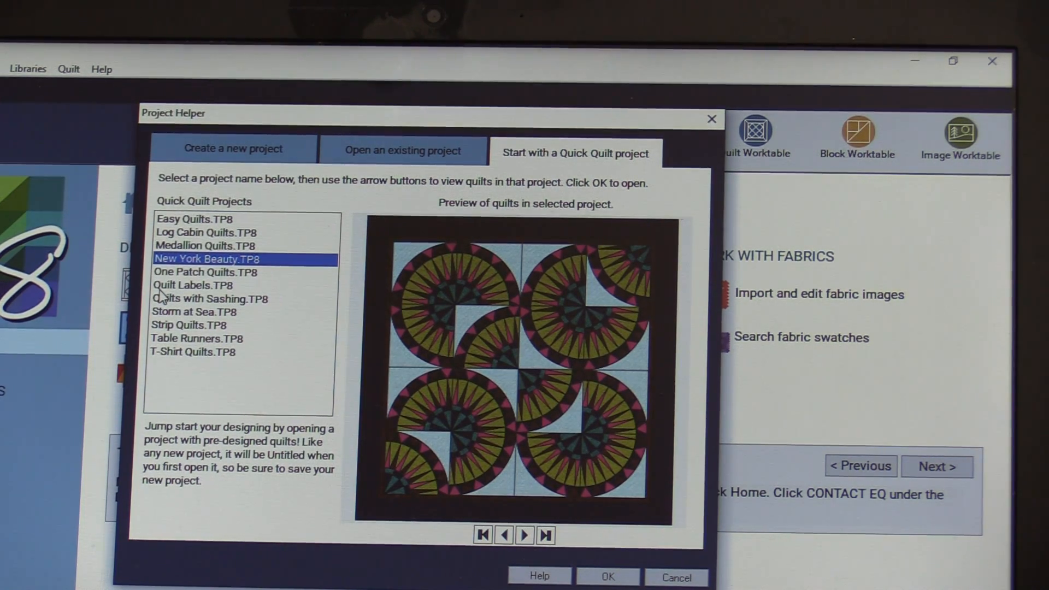
{"action": "left_click", "coordinate": [193, 285]}
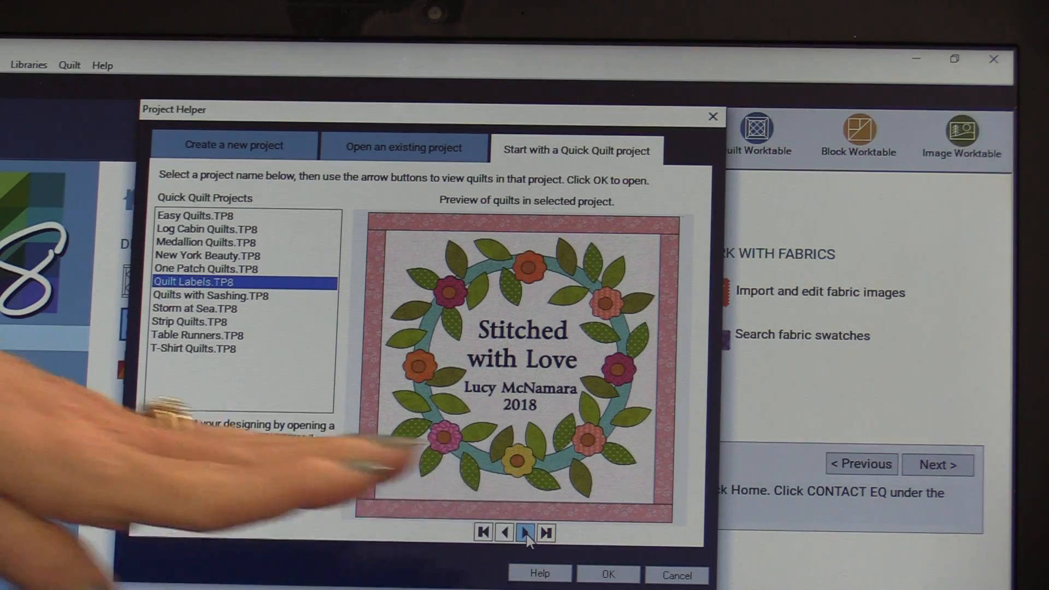
{"action": "left_click", "coordinate": [526, 534]}
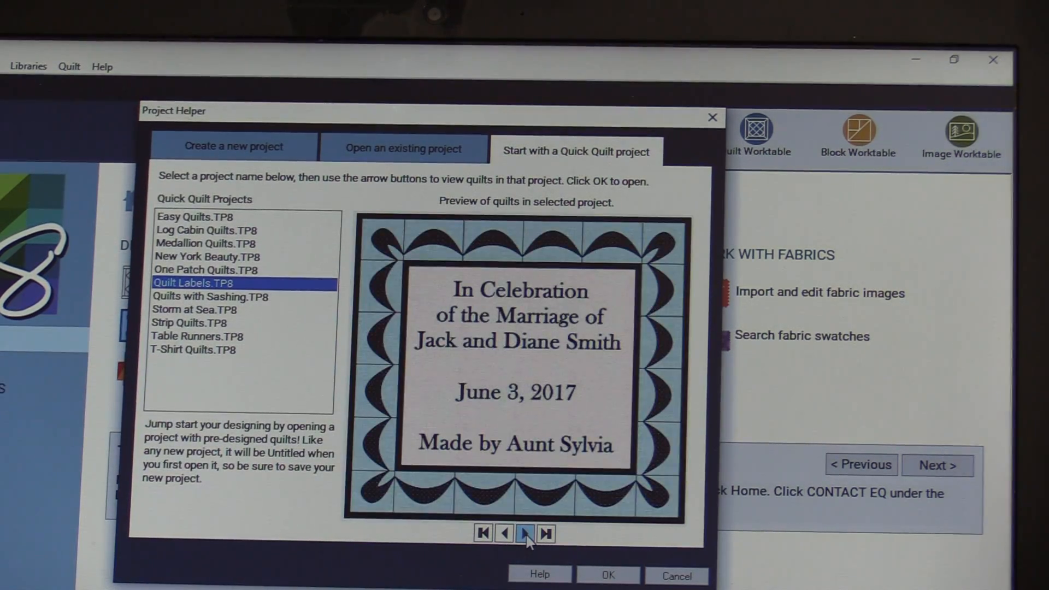
{"action": "left_click", "coordinate": [525, 535]}
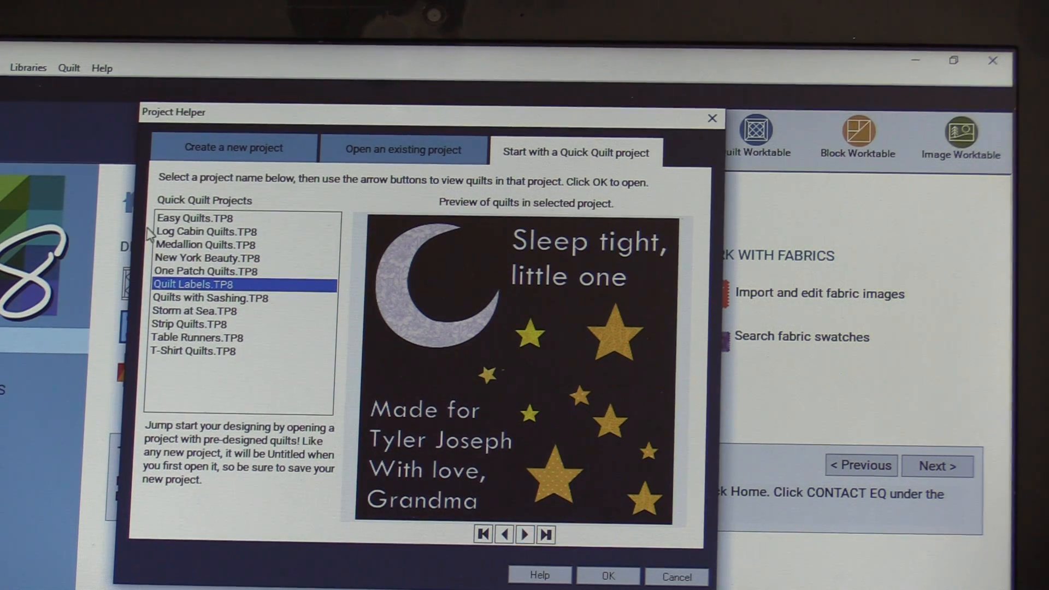
{"action": "mouse_move", "coordinate": [170, 227]}
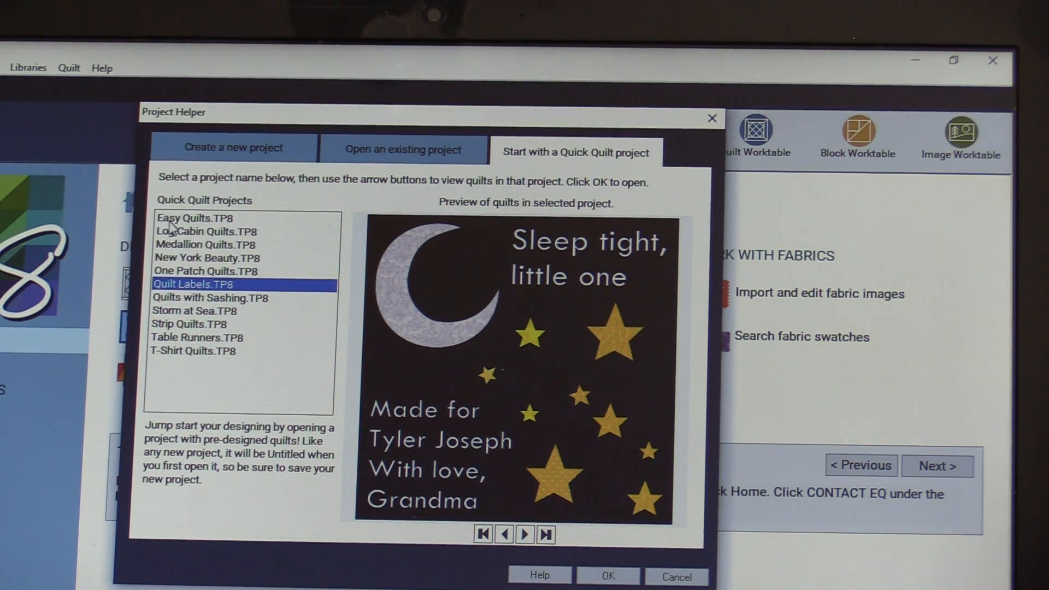
Step: Preview the Easy Quilts project's designs and open Easy Quilts.TP8
{"action": "left_click", "coordinate": [194, 218]}
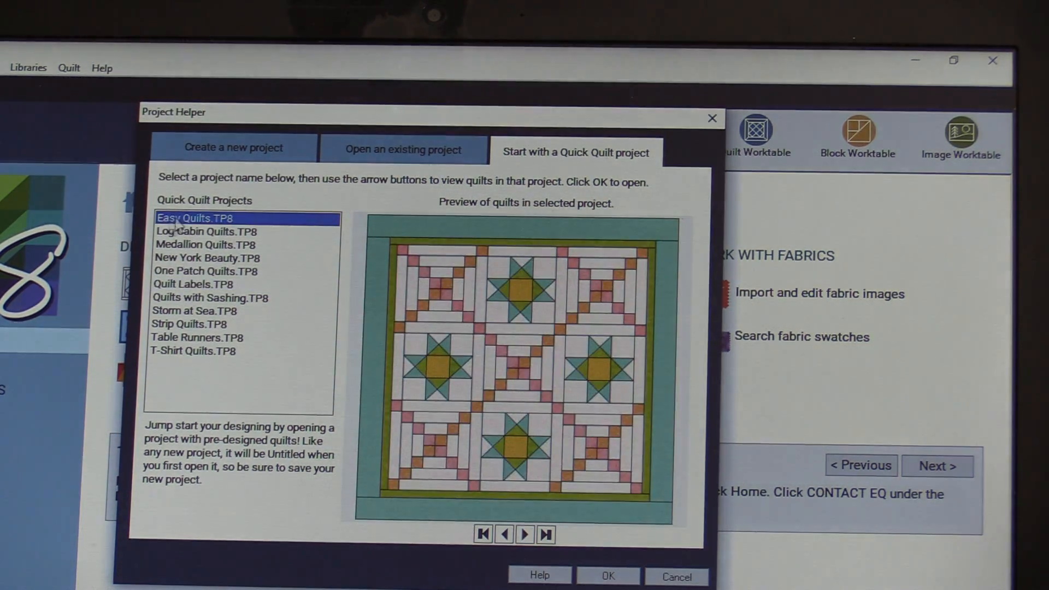
{"action": "left_click", "coordinate": [525, 534]}
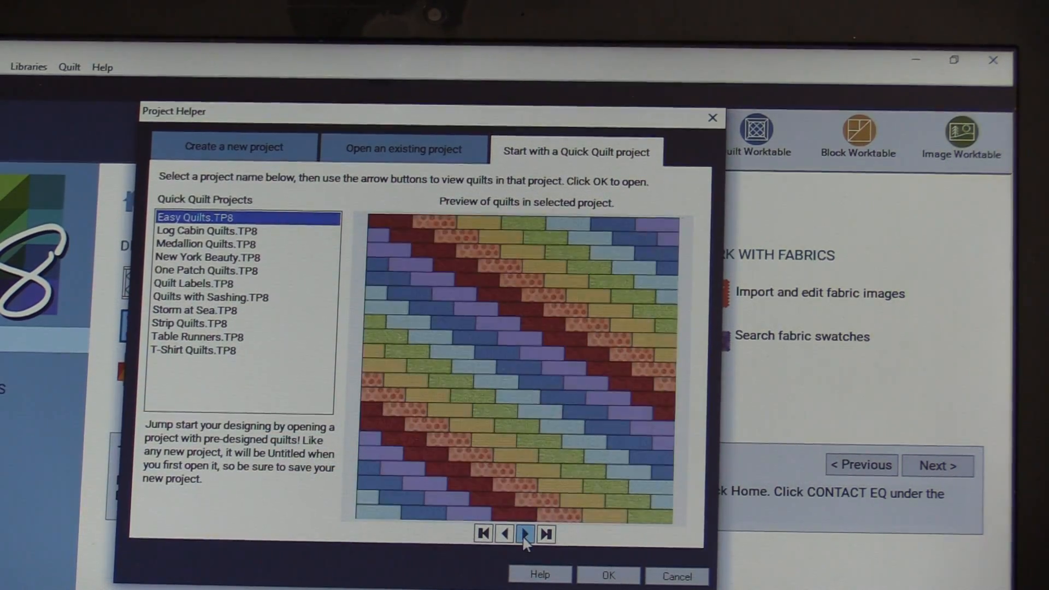
{"action": "left_click", "coordinate": [525, 535]}
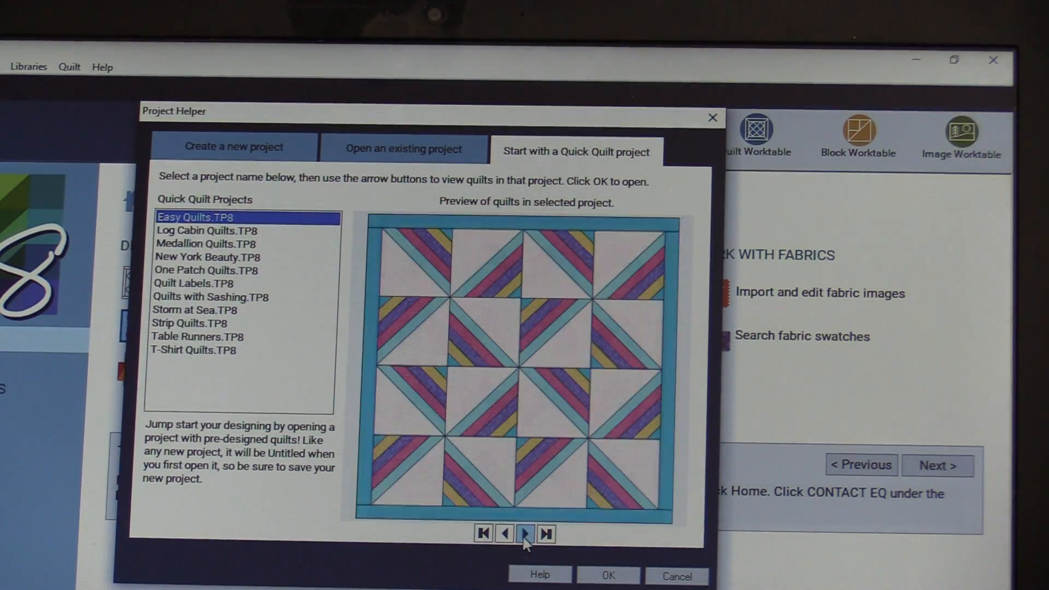
{"action": "left_click", "coordinate": [525, 534]}
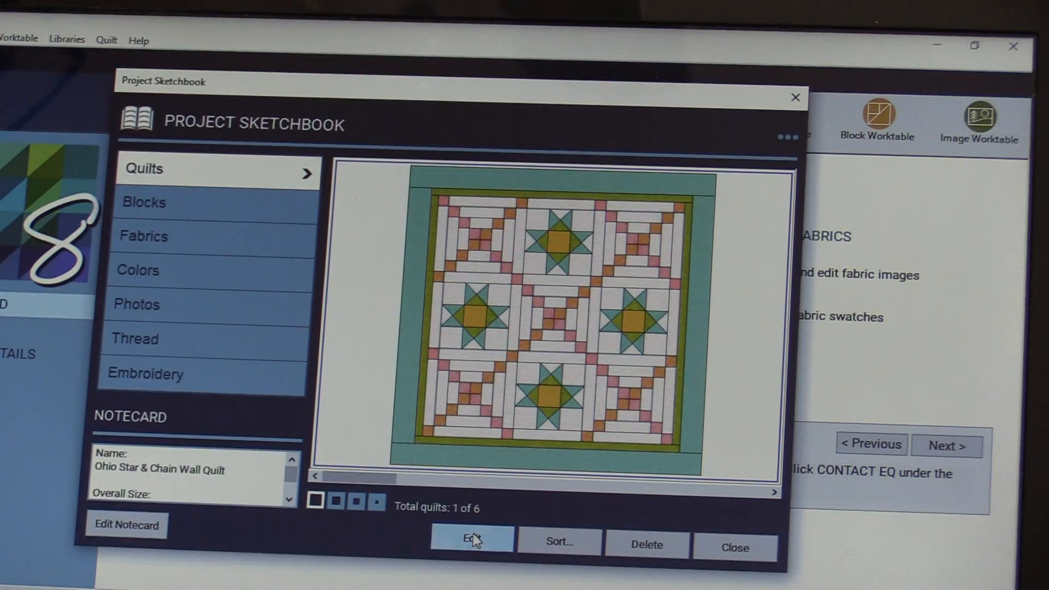
Step: Edit the Ohio Star & Chain Wall Quilt onto the worktable and view the Sketchbook Blocks
{"action": "left_click", "coordinate": [471, 538]}
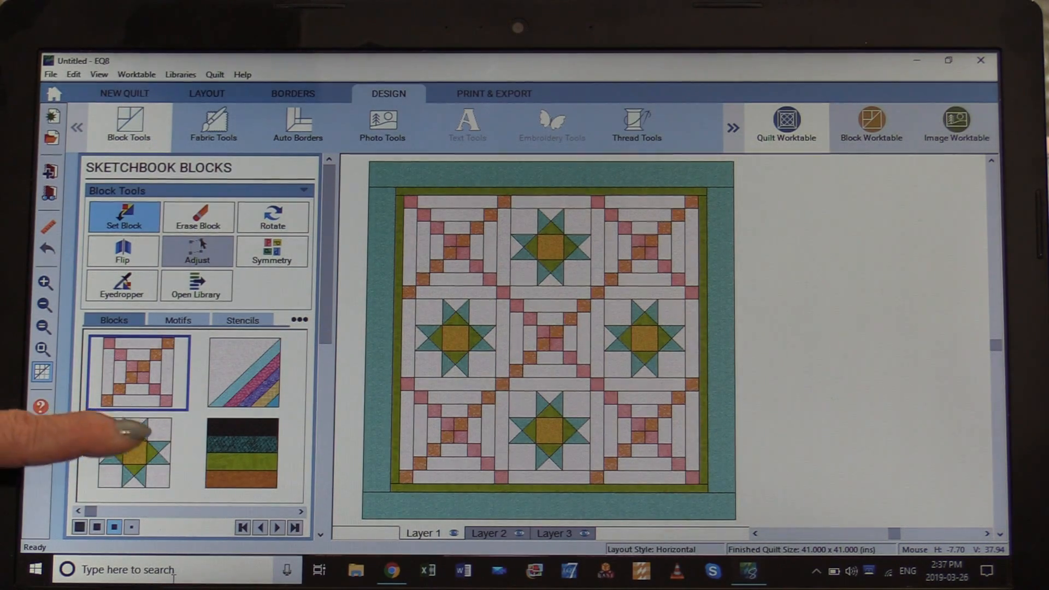
{"action": "left_click", "coordinate": [135, 454]}
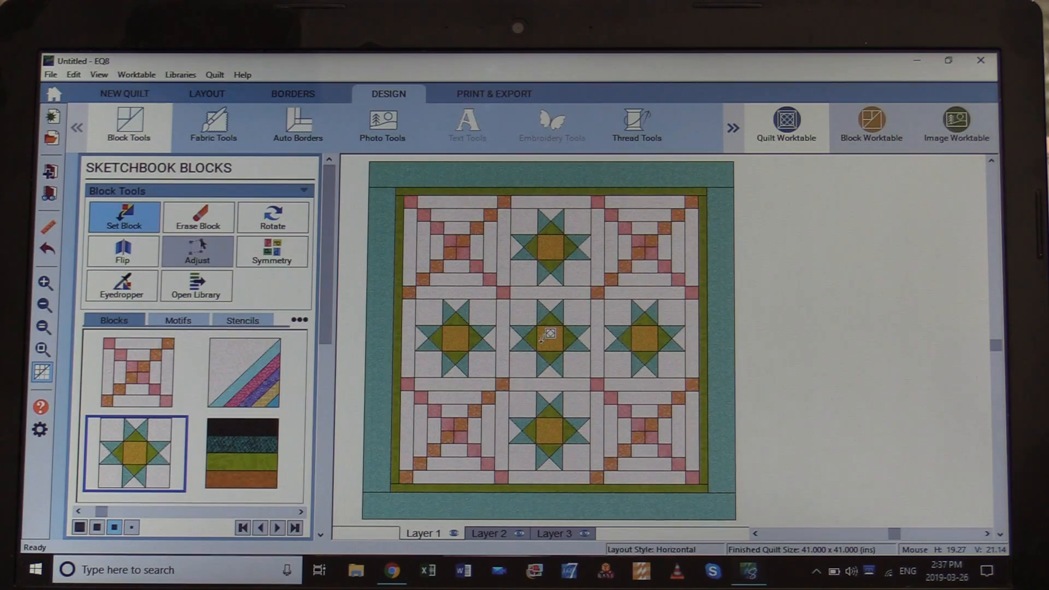
{"action": "mouse_move", "coordinate": [167, 375]}
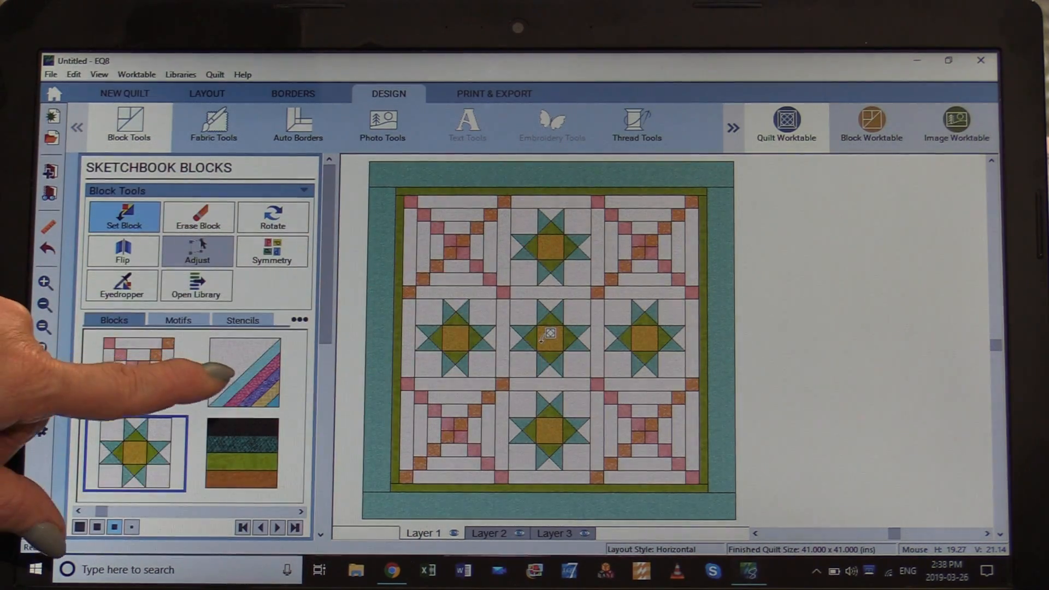
Step: Choose the striped diagonal block and set it into a quilt corner
{"action": "left_click", "coordinate": [242, 373]}
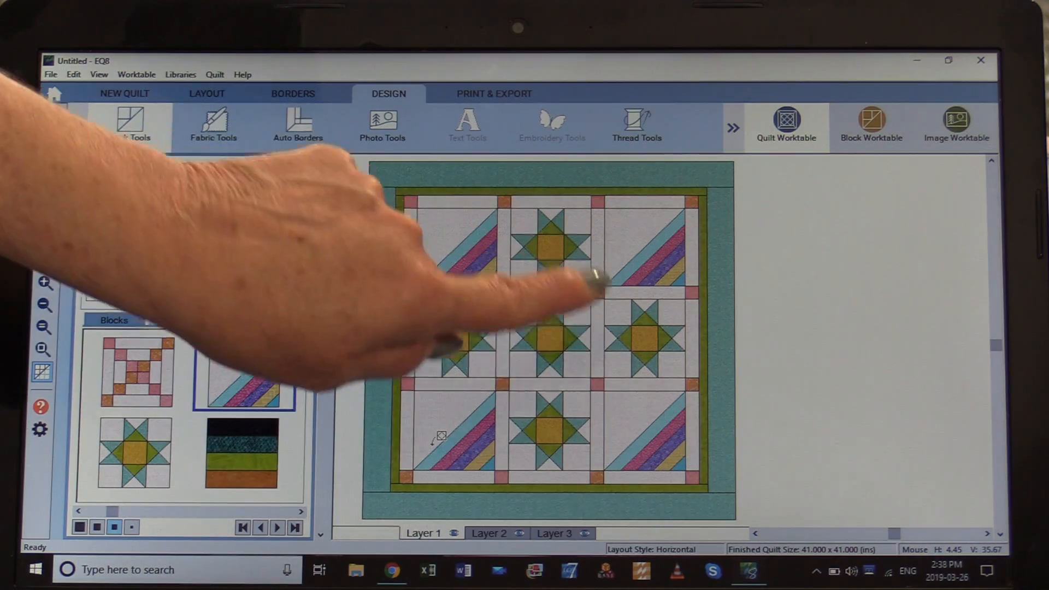
{"action": "left_click", "coordinate": [138, 125]}
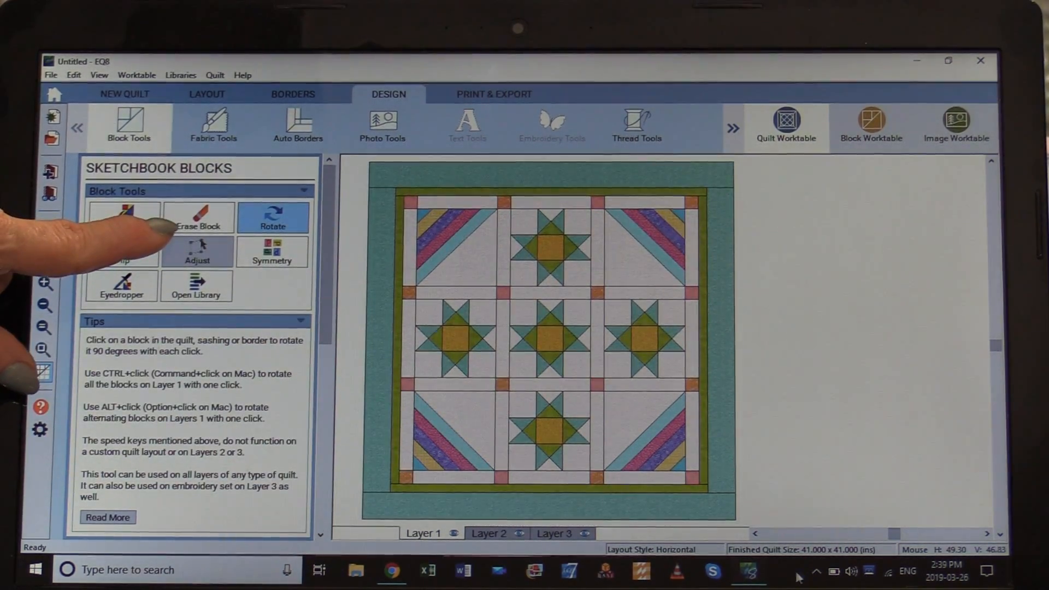
Step: Try the Erase Block tool, then return to the Rotate tool
{"action": "left_click", "coordinate": [198, 216]}
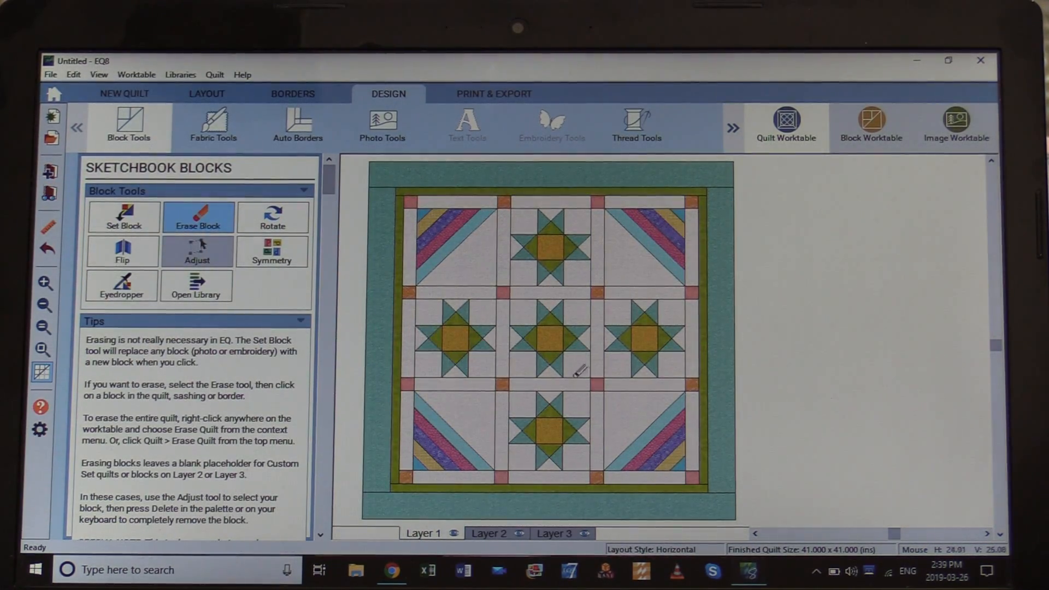
{"action": "left_click", "coordinate": [548, 341]}
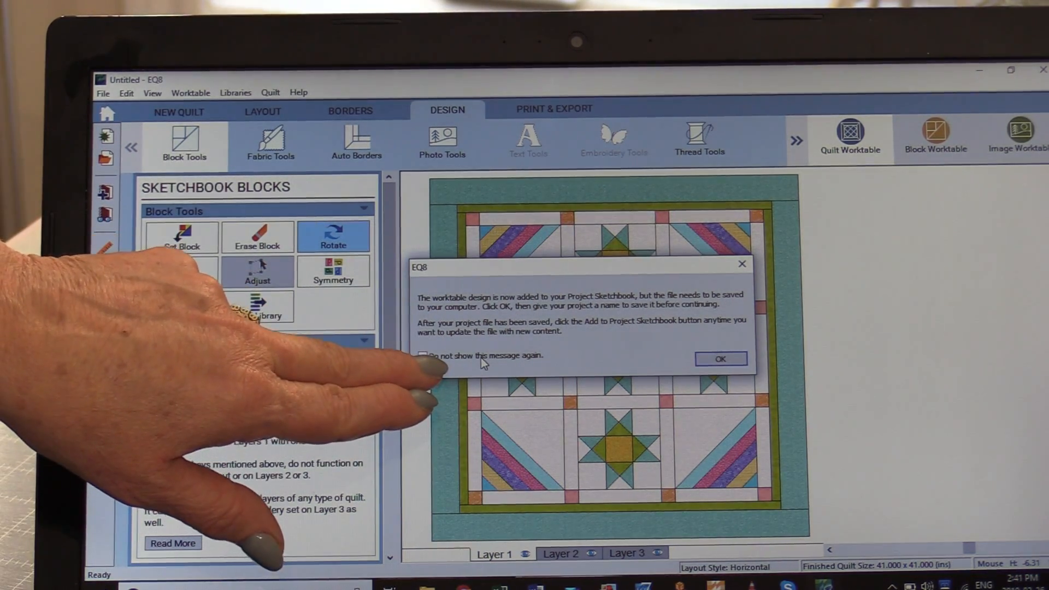
Step: Acknowledge the save reminder and save the project as 'youtube'
{"action": "left_click", "coordinate": [721, 358]}
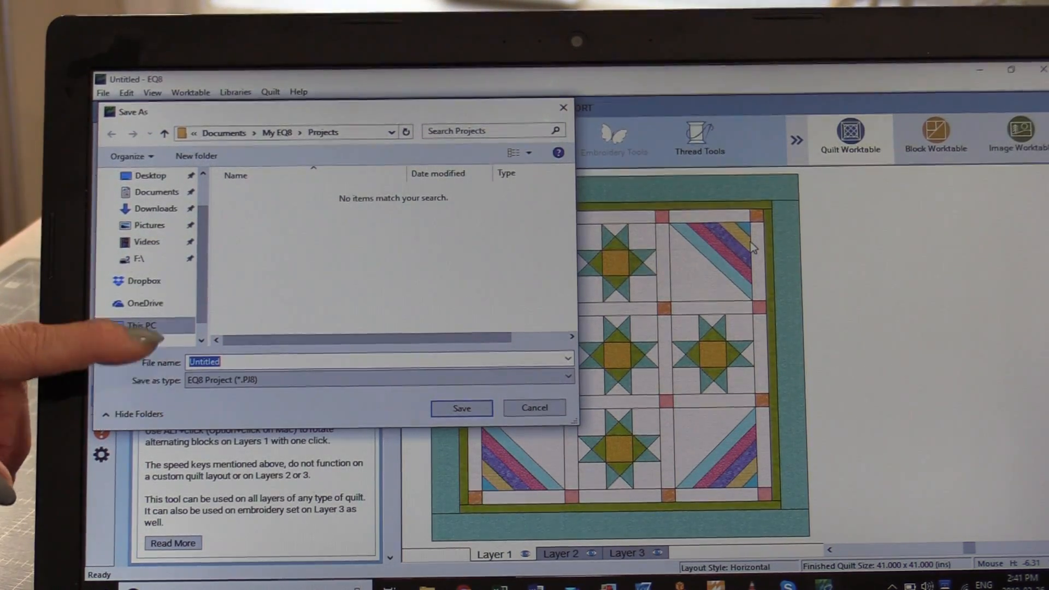
{"action": "type", "text": "you"}
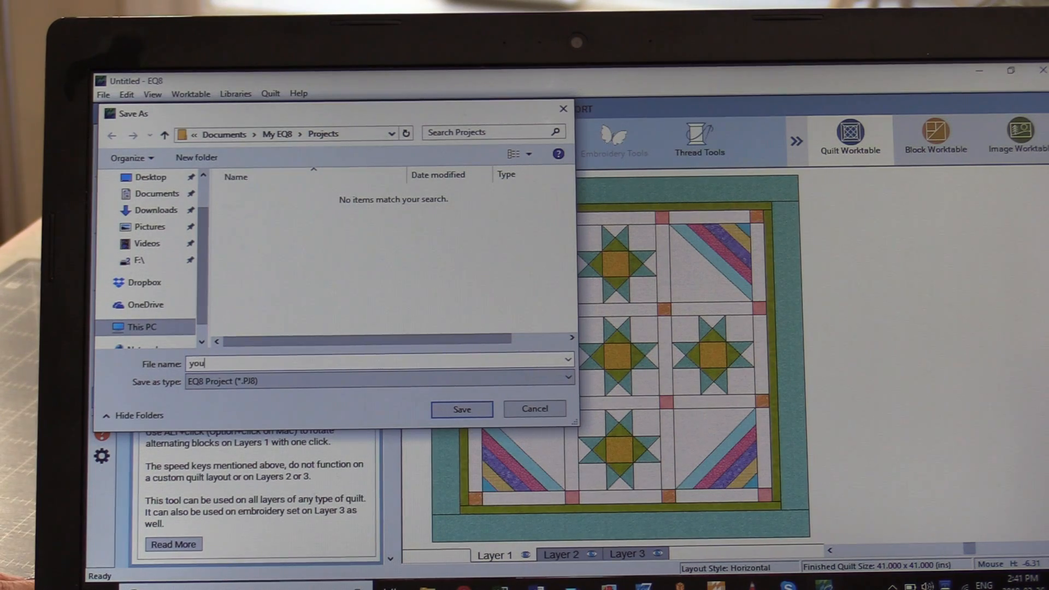
{"action": "type", "text": "tub"}
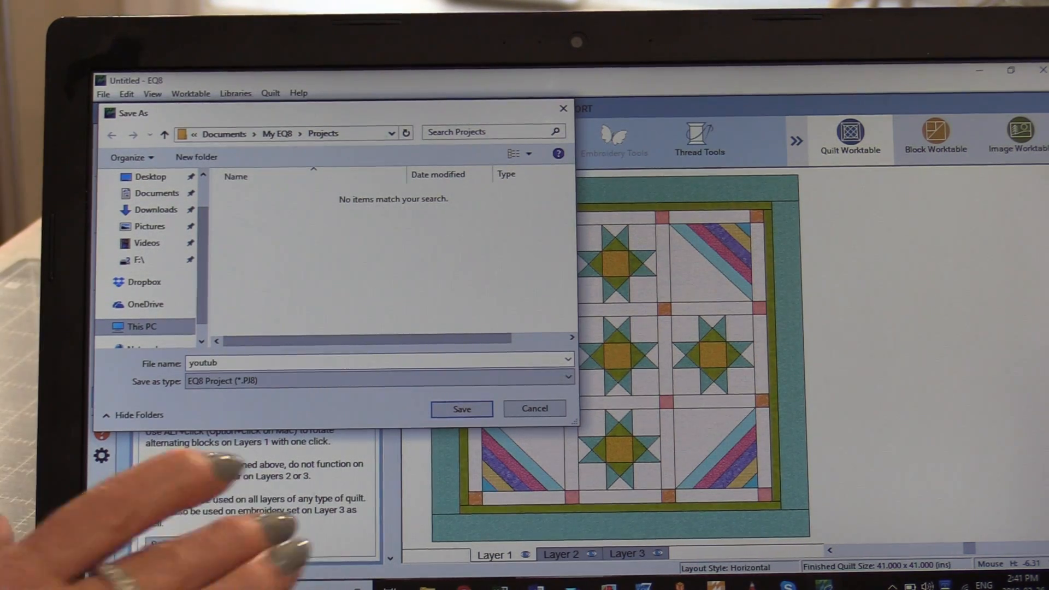
{"action": "type", "text": "e"}
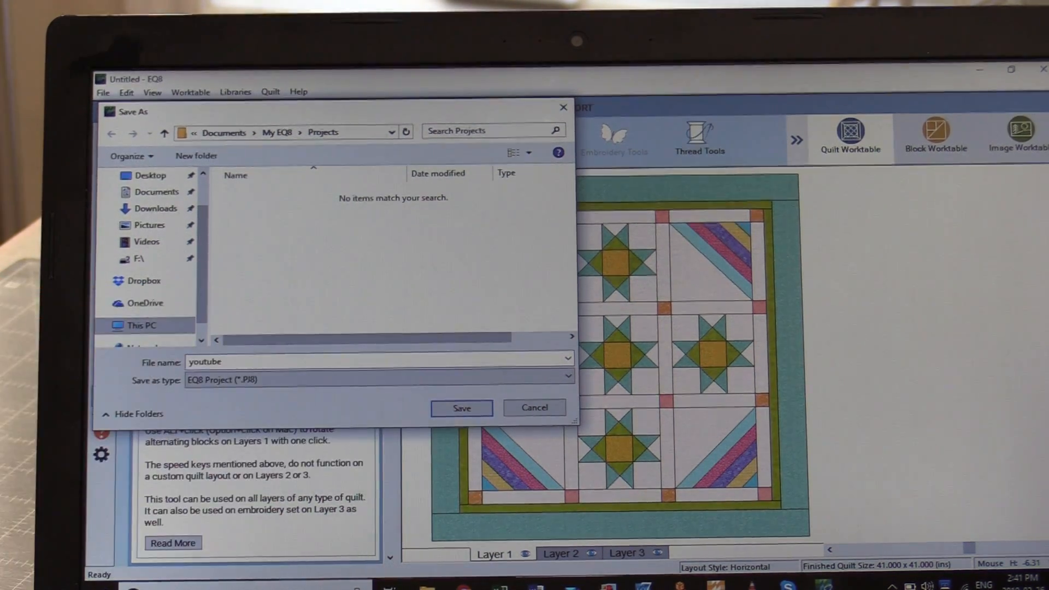
{"action": "left_click", "coordinate": [462, 408]}
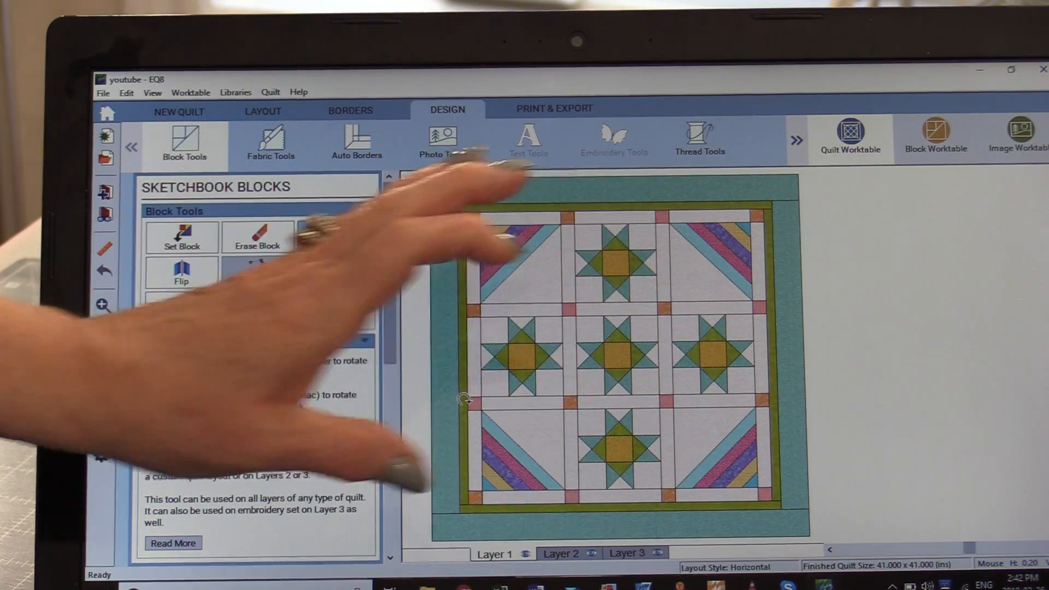
Step: In Layout, keep block width and height equal and set blocks to 12.000 inches
{"action": "left_click", "coordinate": [262, 112]}
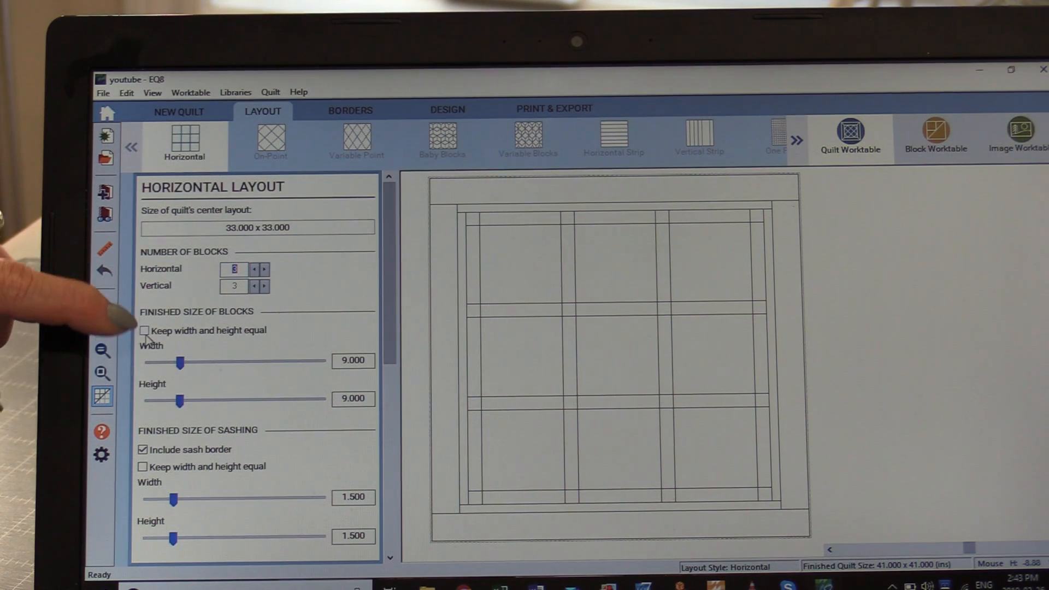
{"action": "left_click", "coordinate": [143, 330]}
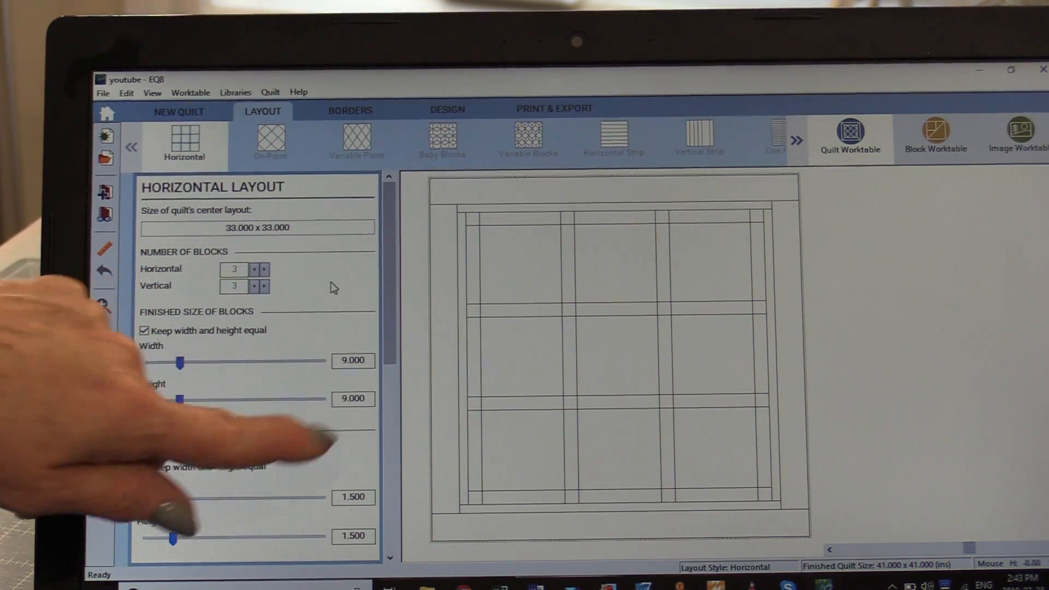
{"action": "left_click_drag", "start_coordinate": [179, 362], "coordinate": [240, 362]}
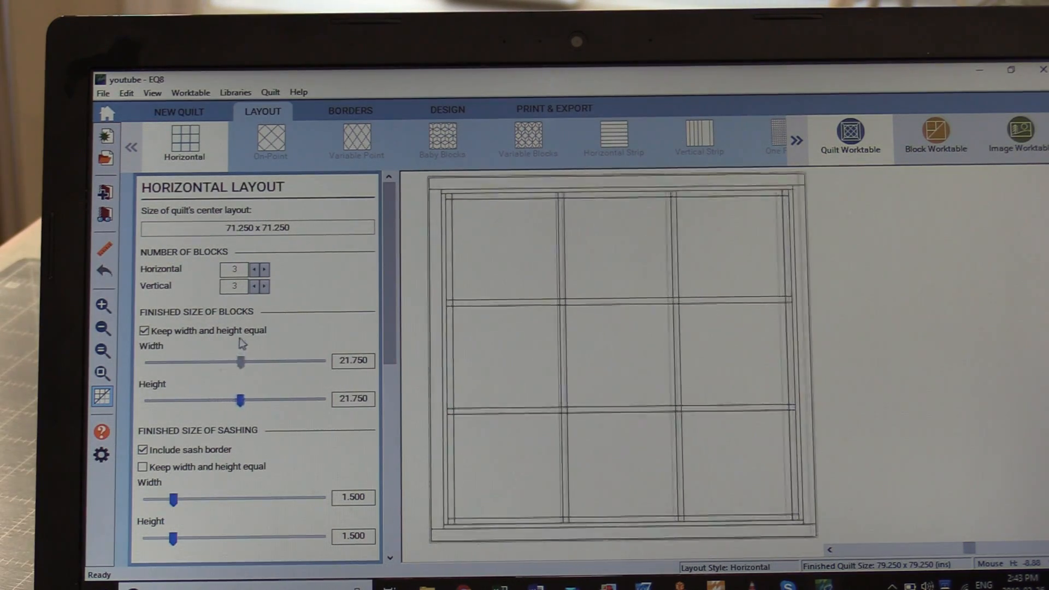
{"action": "left_click_drag", "start_coordinate": [240, 362], "coordinate": [255, 362]}
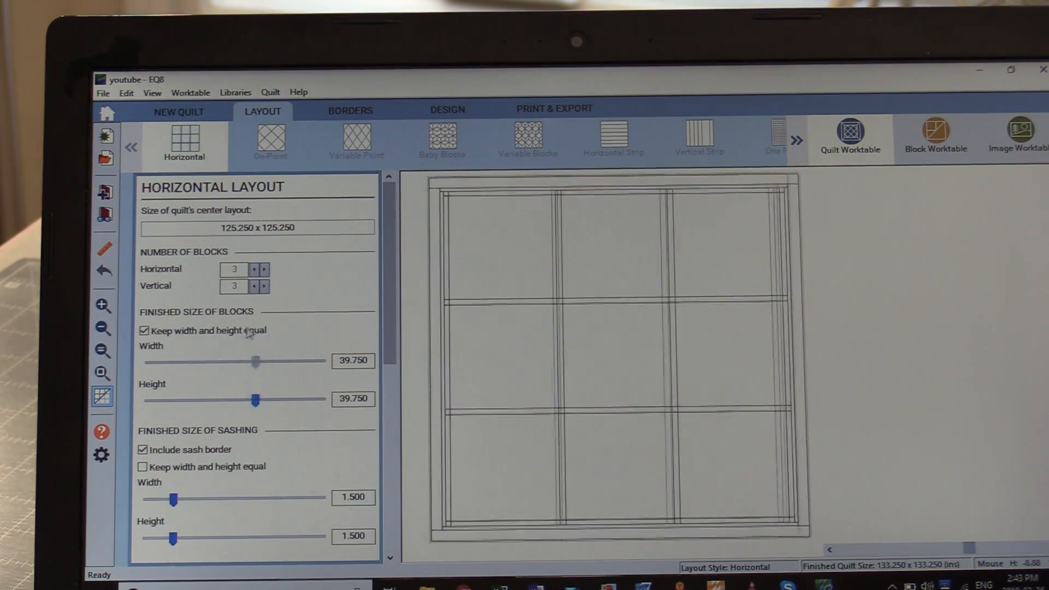
{"action": "left_click_drag", "start_coordinate": [255, 362], "coordinate": [246, 362]}
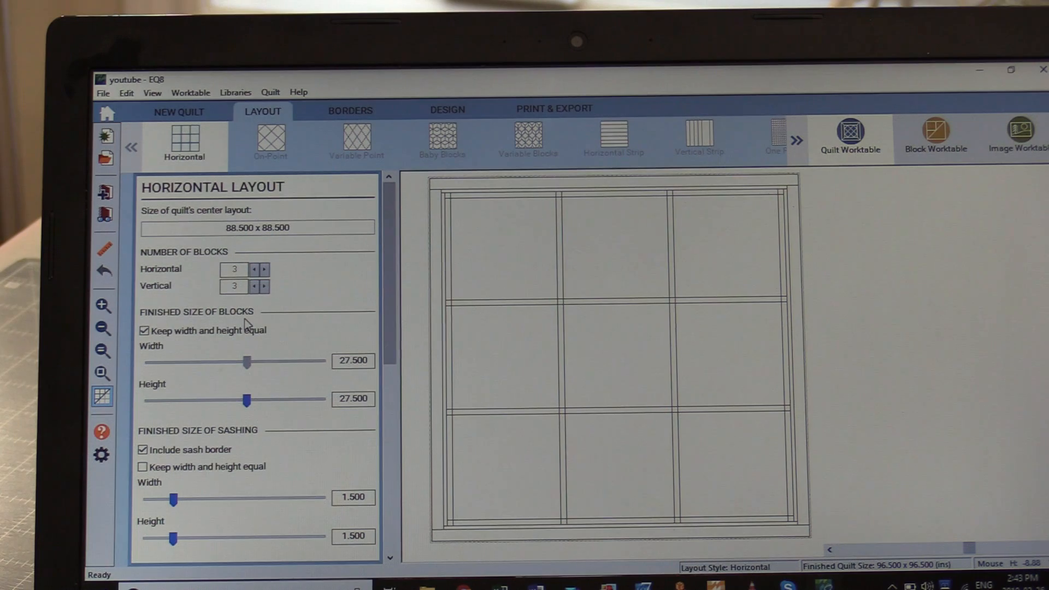
{"action": "left_click_drag", "start_coordinate": [248, 362], "coordinate": [190, 362]}
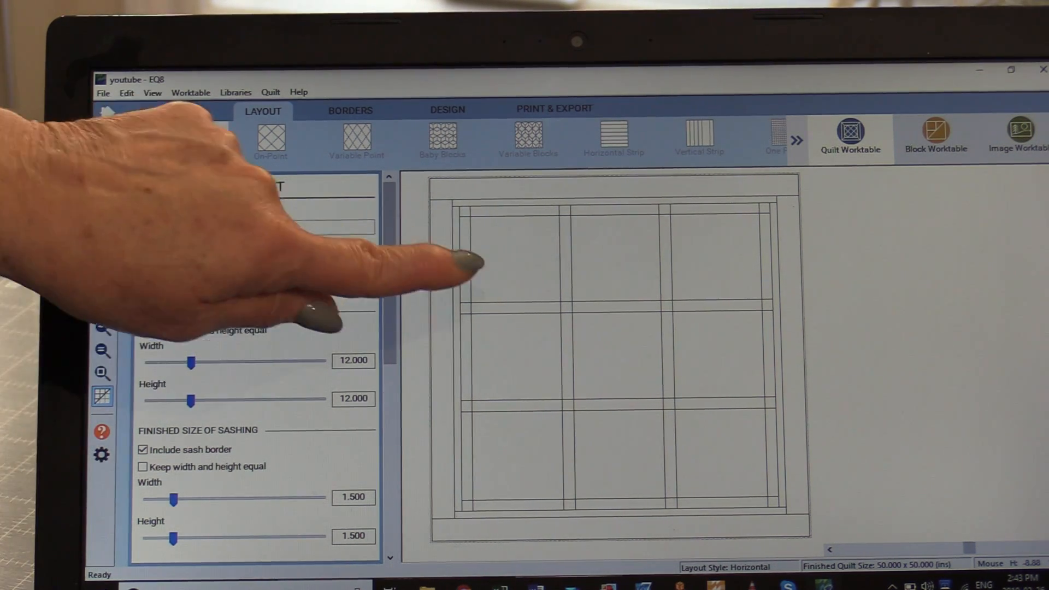
{"action": "mouse_move", "coordinate": [435, 268]}
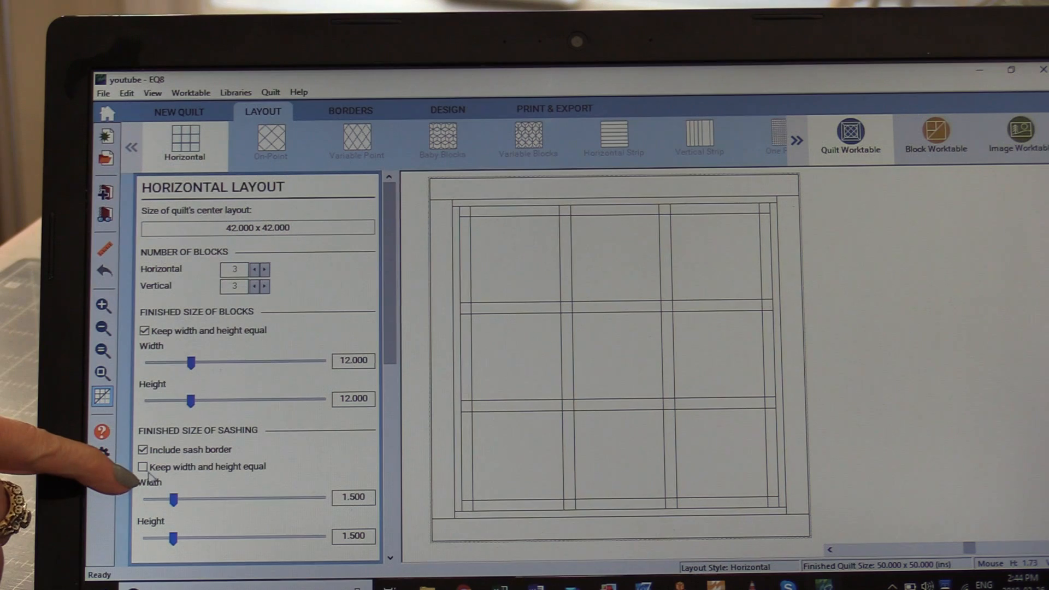
Step: Keep the sashing width and height equal at 2 inches
{"action": "left_click", "coordinate": [142, 467]}
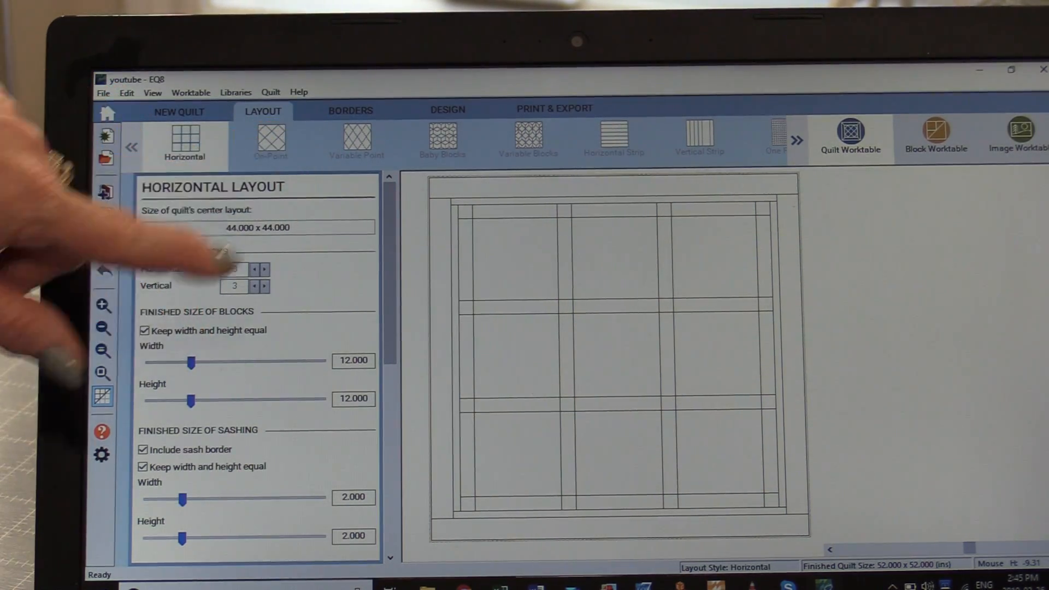
Step: Show the Border Options with the 2-inch border 1 selected
{"action": "left_click", "coordinate": [350, 111]}
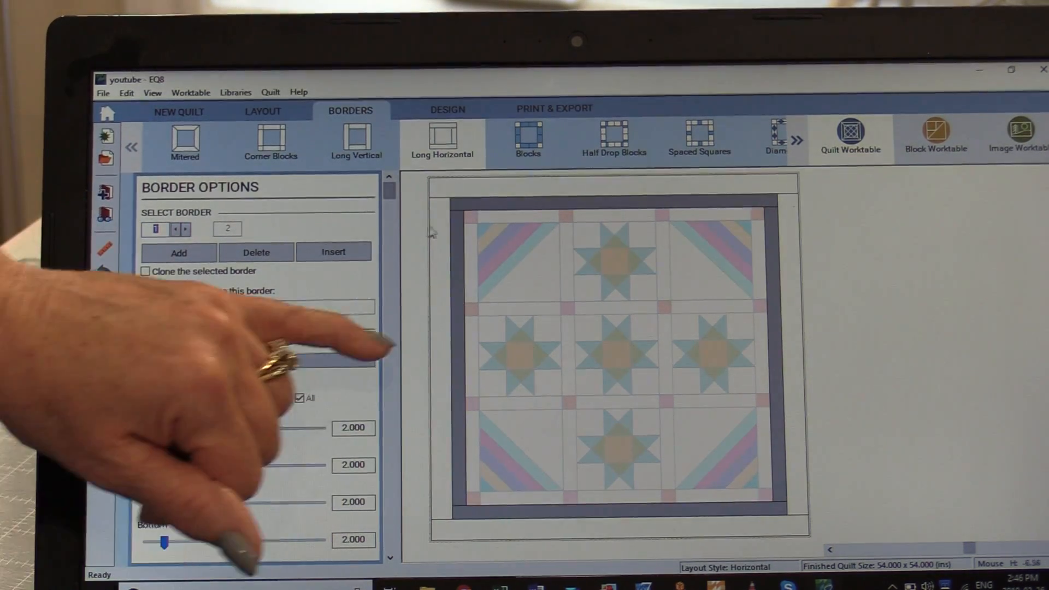
Step: Select border 2 and widen it to 5.000 inches on every side
{"action": "left_click", "coordinate": [186, 228]}
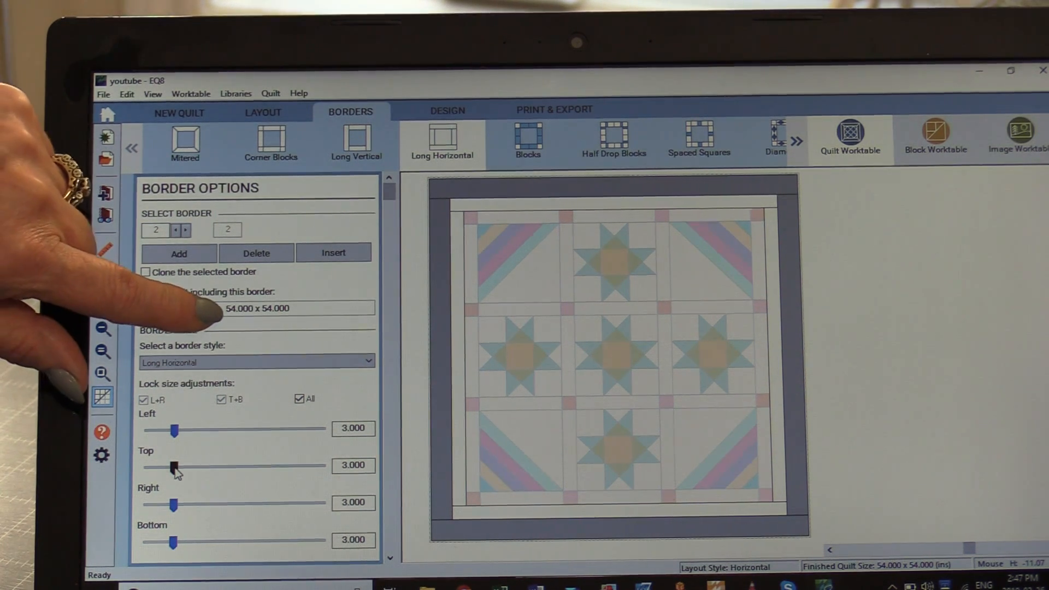
{"action": "left_click_drag", "start_coordinate": [176, 431], "coordinate": [189, 431]}
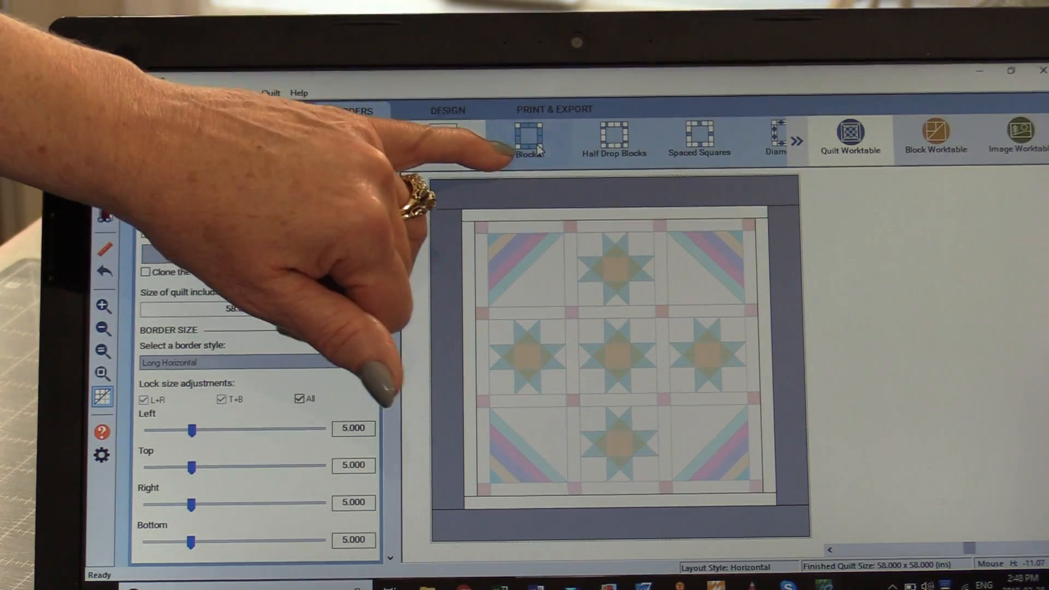
Step: Make the outer border a Blocks-style border and return to the Design block tools
{"action": "left_click", "coordinate": [529, 139]}
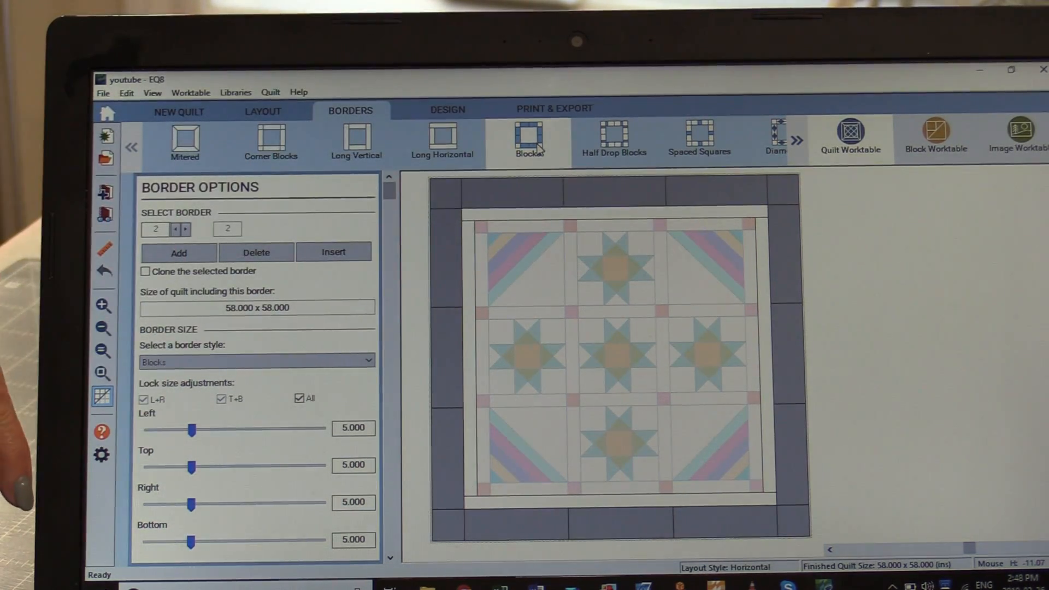
{"action": "left_click", "coordinate": [700, 134]}
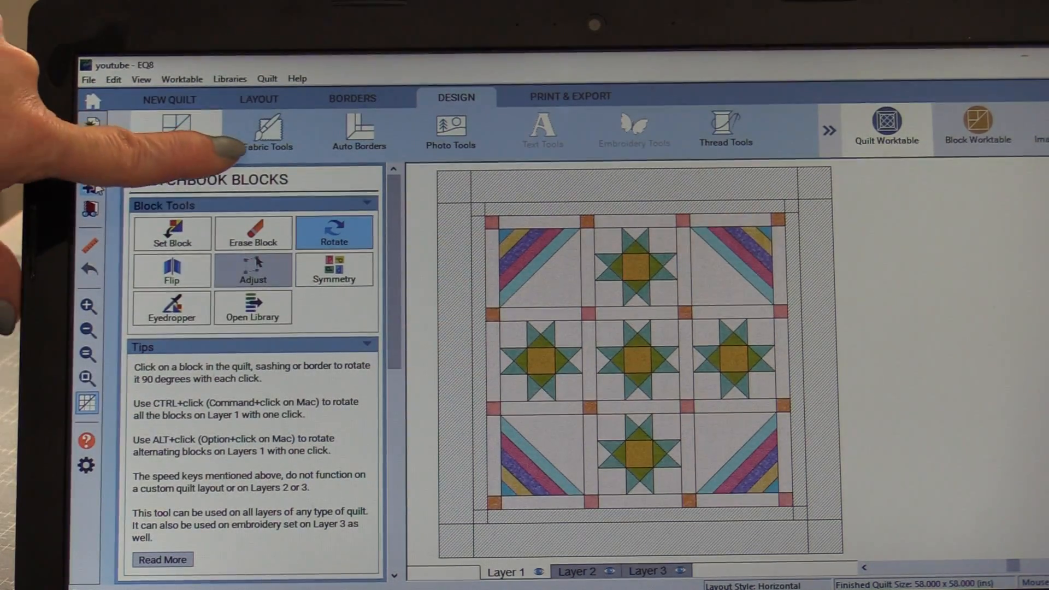
{"action": "left_click", "coordinate": [267, 130]}
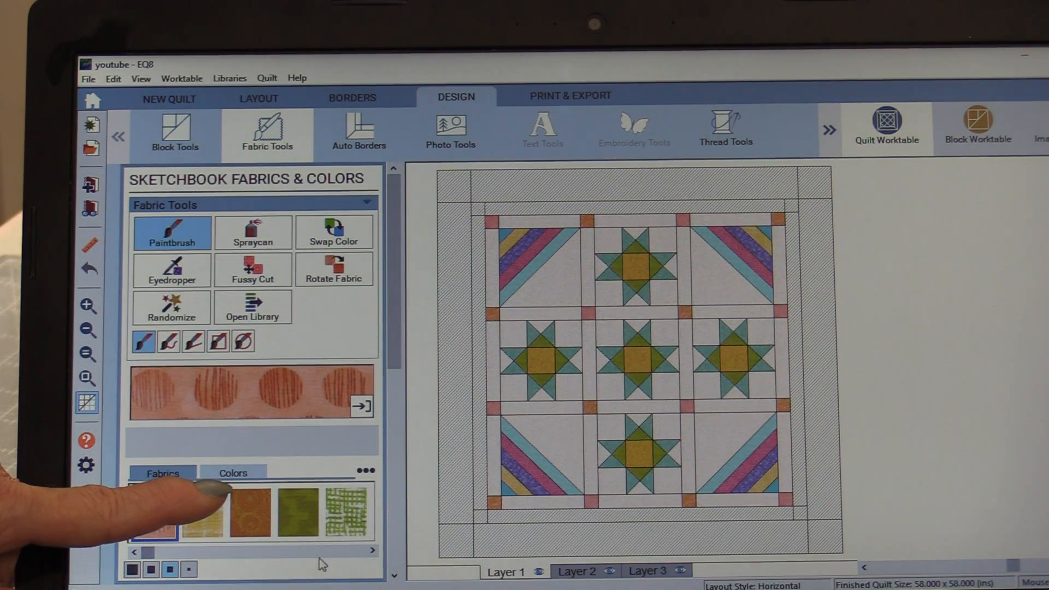
Step: Switch the palette between colours and fabrics and show the fabric swatches large
{"action": "left_click", "coordinate": [234, 473]}
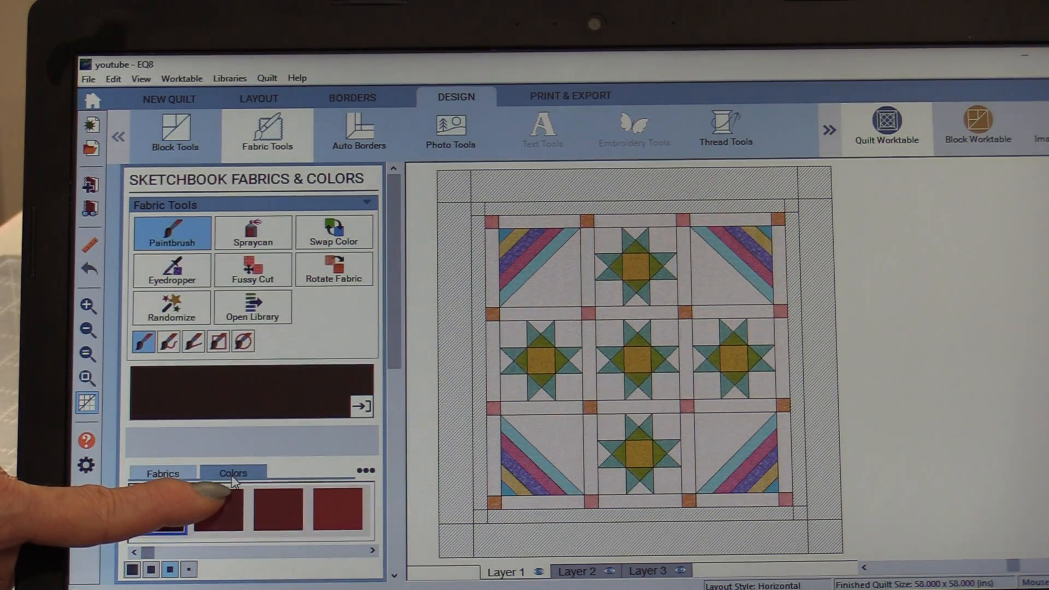
{"action": "left_click", "coordinate": [163, 473]}
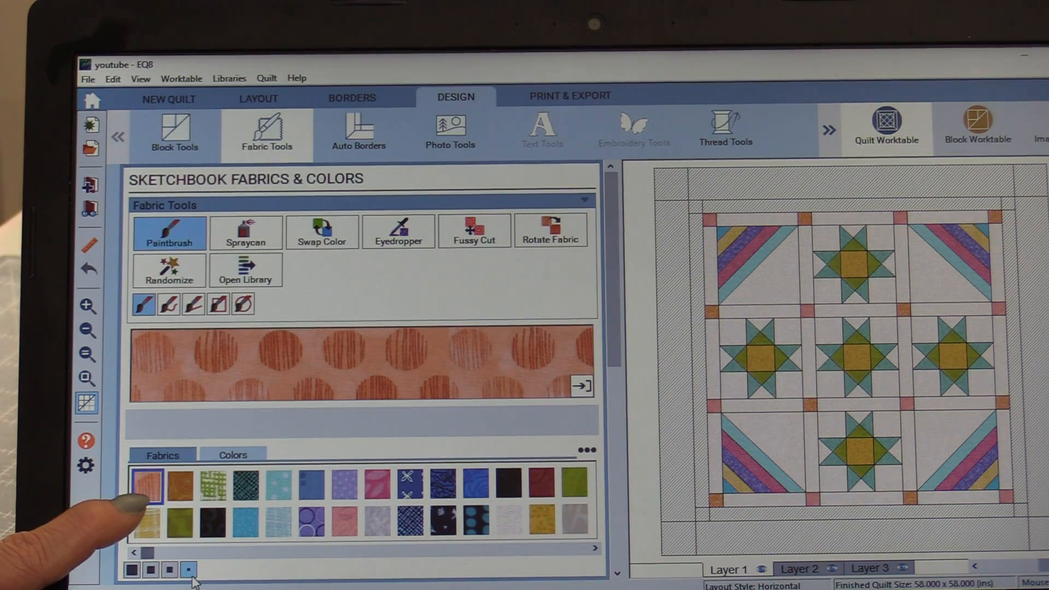
{"action": "left_click", "coordinate": [189, 570]}
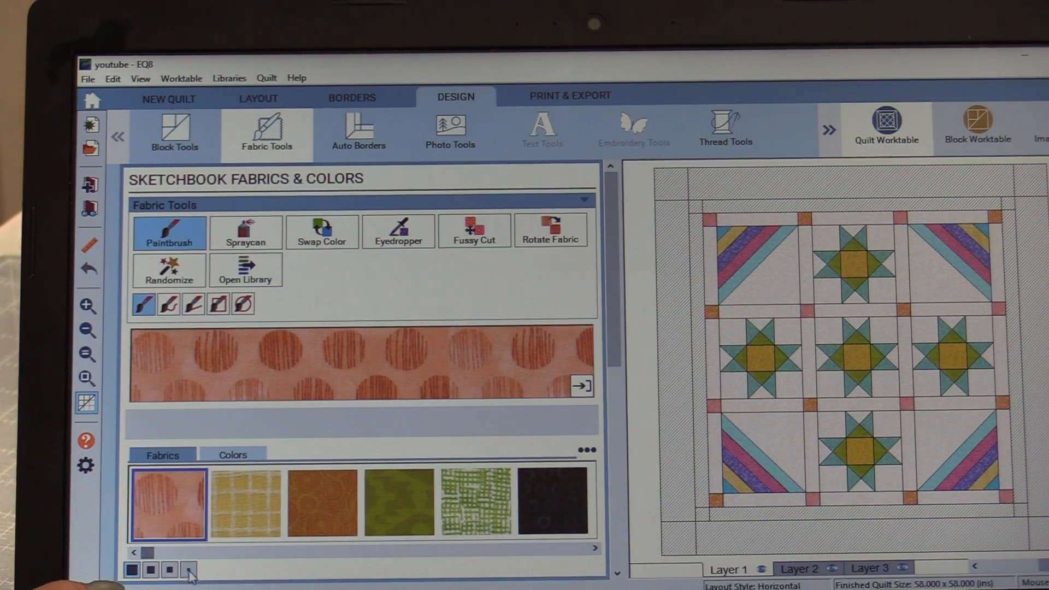
{"action": "left_click", "coordinate": [189, 570]}
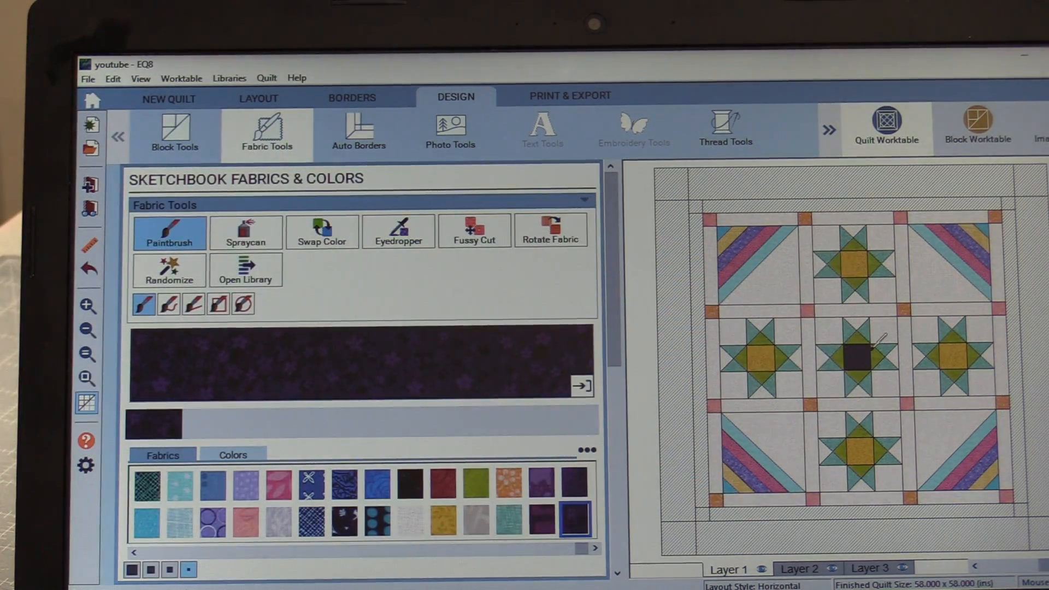
{"action": "mouse_move", "coordinate": [322, 231]}
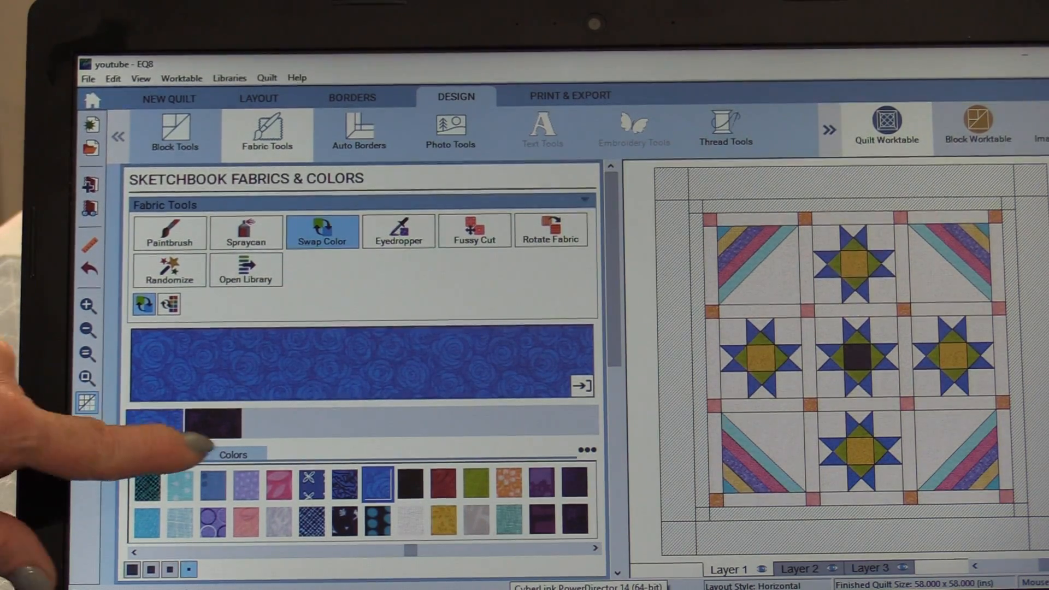
Step: Use Swap Color to recolour matching star patches across every block
{"action": "left_click", "coordinate": [162, 455]}
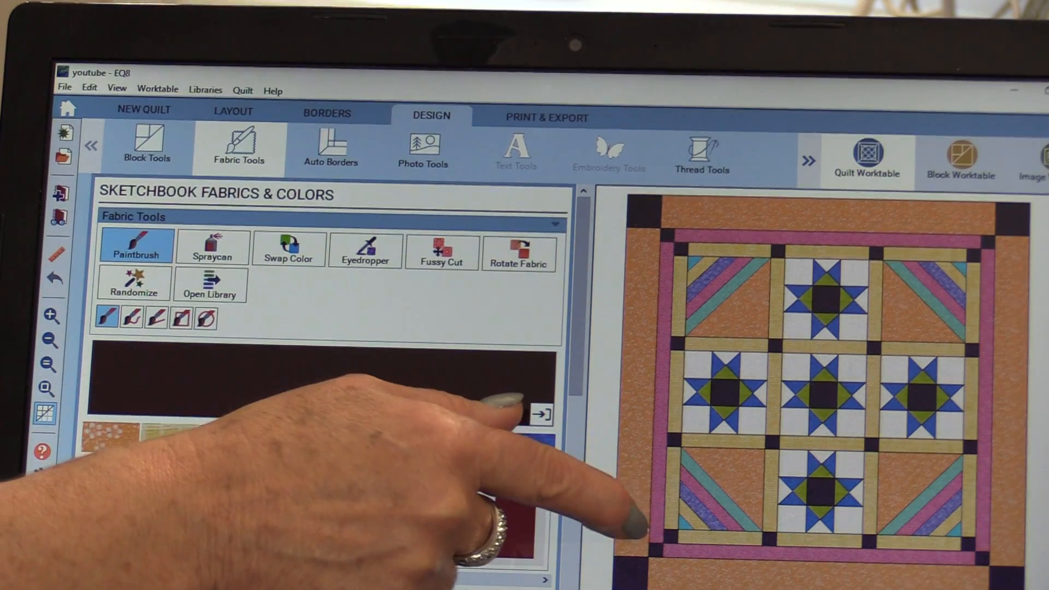
Step: Use the Randomize tool to recolour the whole quilt seven times
{"action": "left_click", "coordinate": [133, 282]}
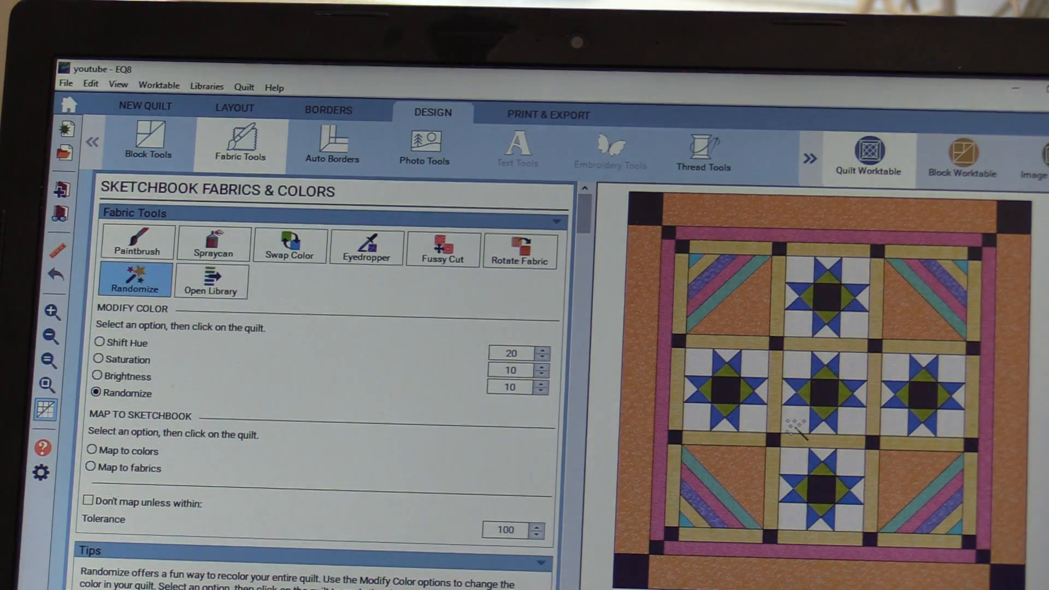
{"action": "left_click", "coordinate": [797, 429]}
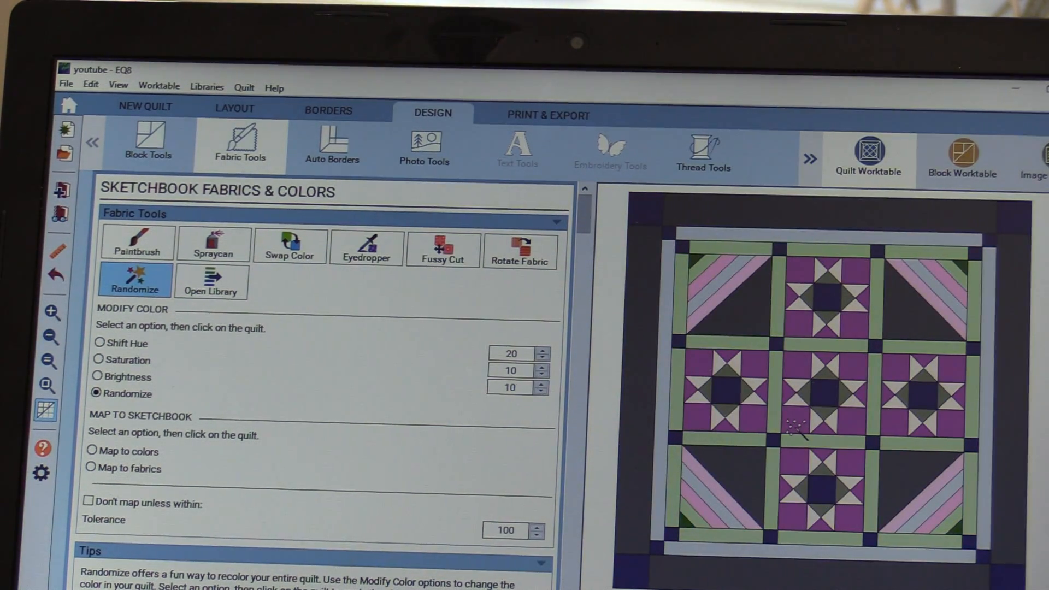
{"action": "left_click", "coordinate": [794, 429]}
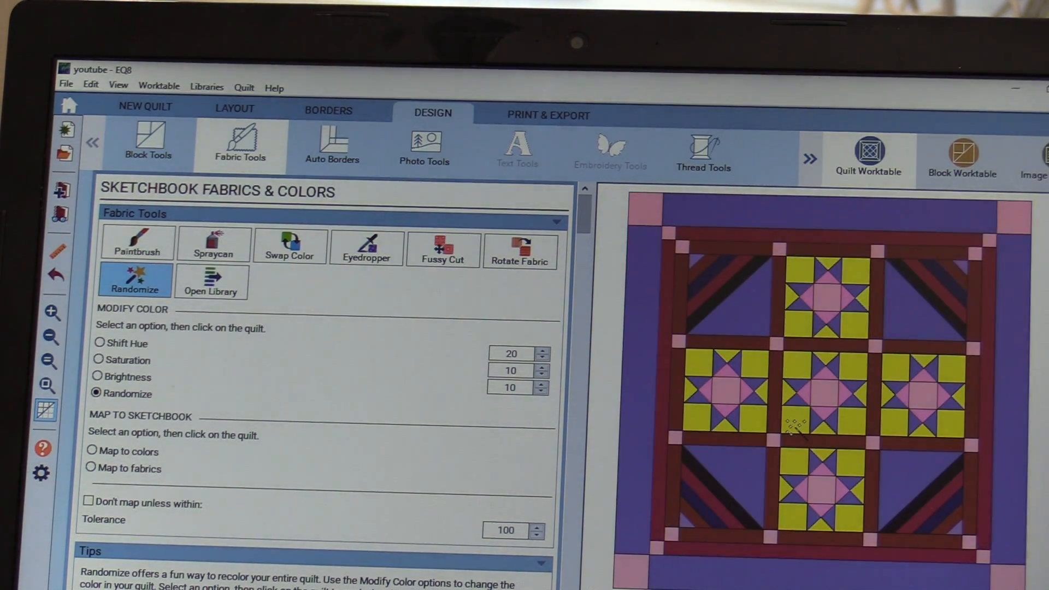
{"action": "left_click", "coordinate": [794, 425]}
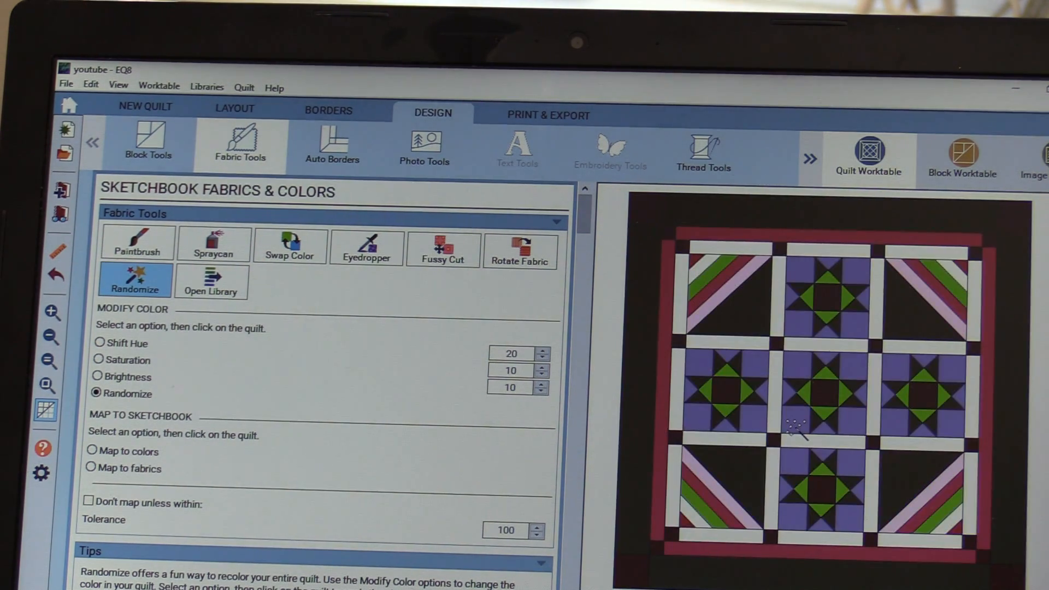
{"action": "left_click", "coordinate": [794, 432]}
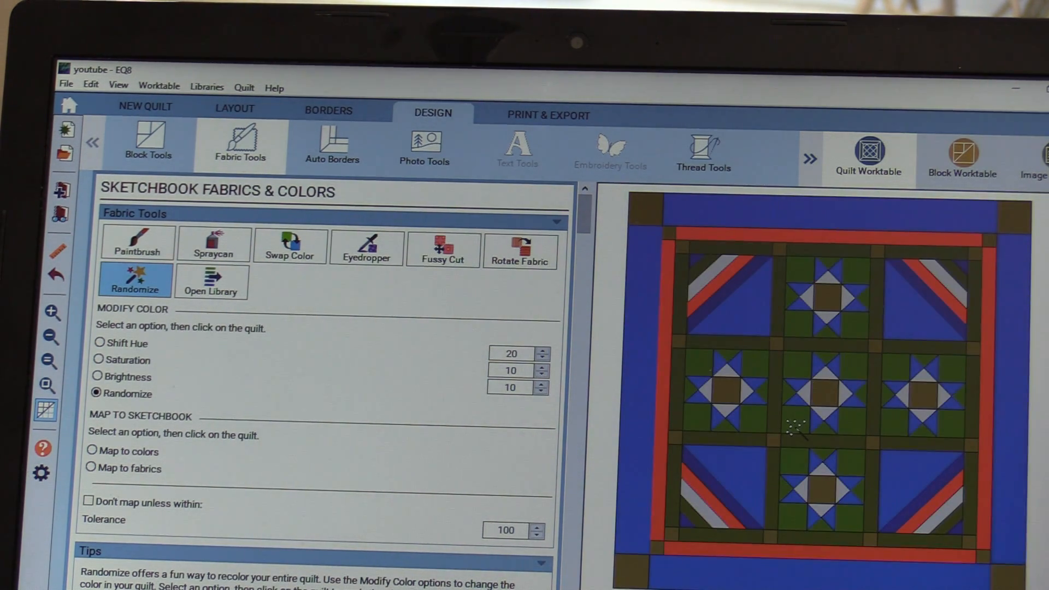
{"action": "left_click", "coordinate": [797, 429]}
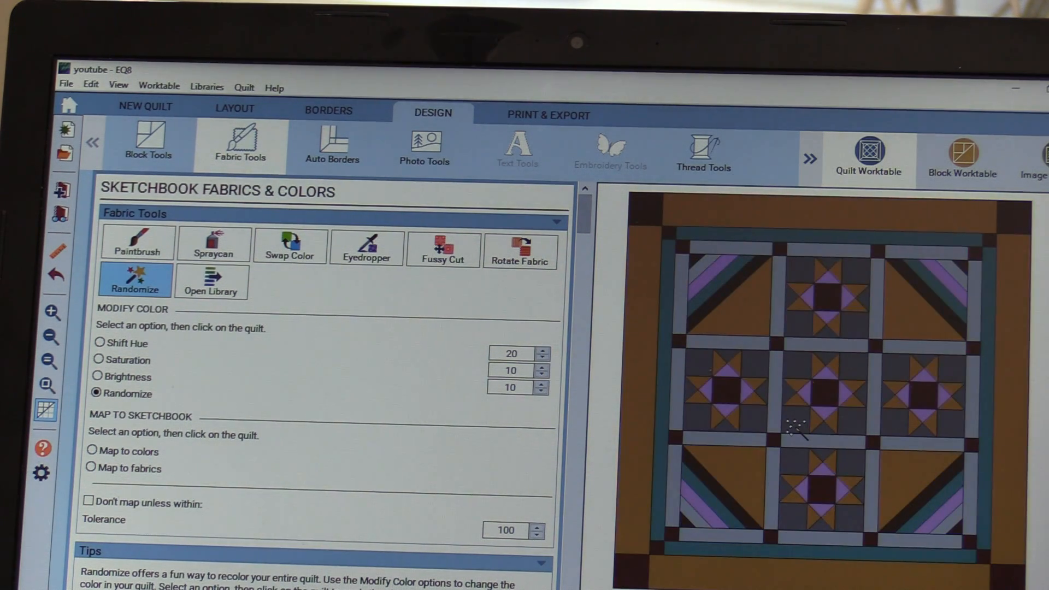
{"action": "left_click", "coordinate": [796, 432]}
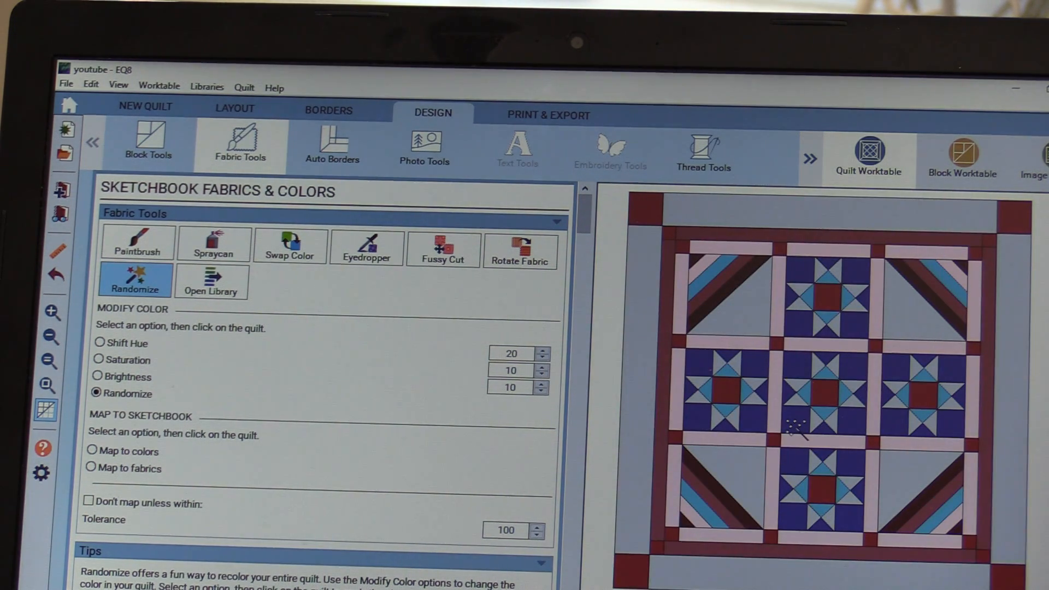
{"action": "left_click", "coordinate": [795, 428]}
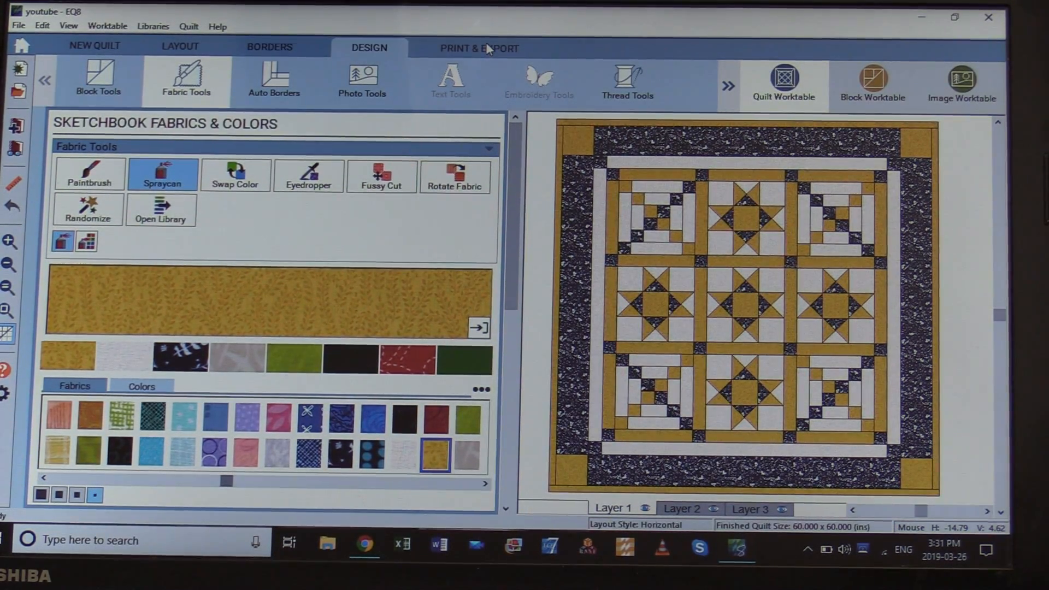
Step: In Print & Export, preview the yardage chart for the three fabrics and close it
{"action": "left_click", "coordinate": [479, 48]}
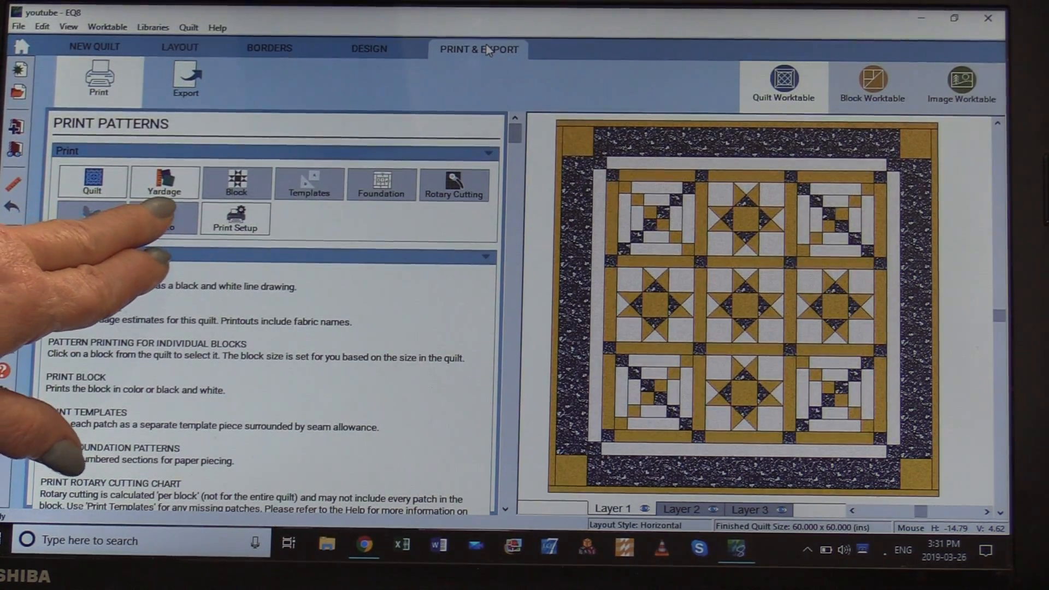
{"action": "left_click", "coordinate": [164, 182]}
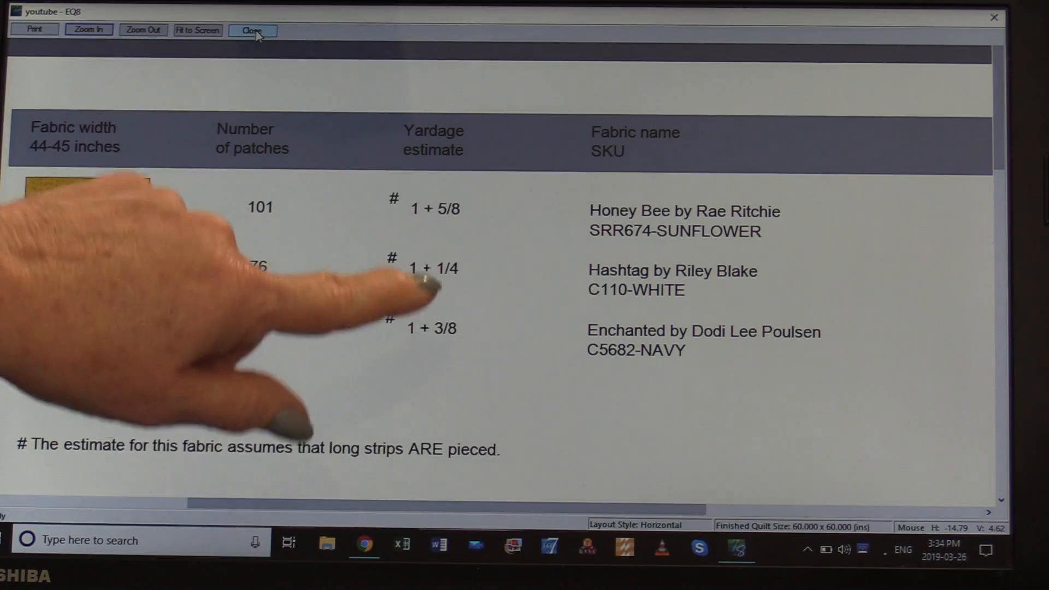
{"action": "left_click", "coordinate": [252, 29]}
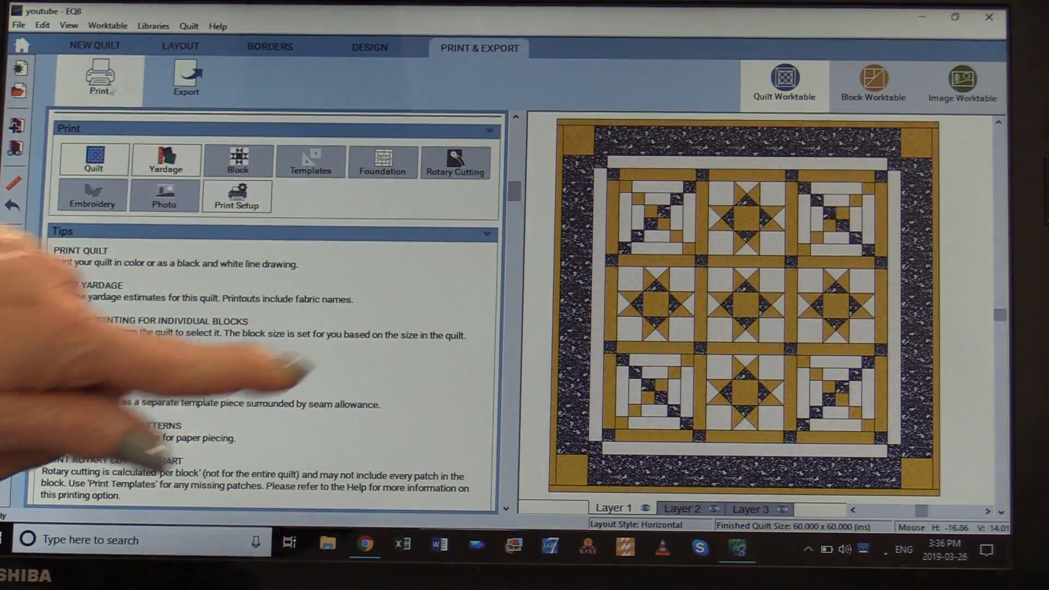
Step: Select the Ohio Star block and preview its rotary cutting chart zoomed in
{"action": "left_click", "coordinate": [736, 194]}
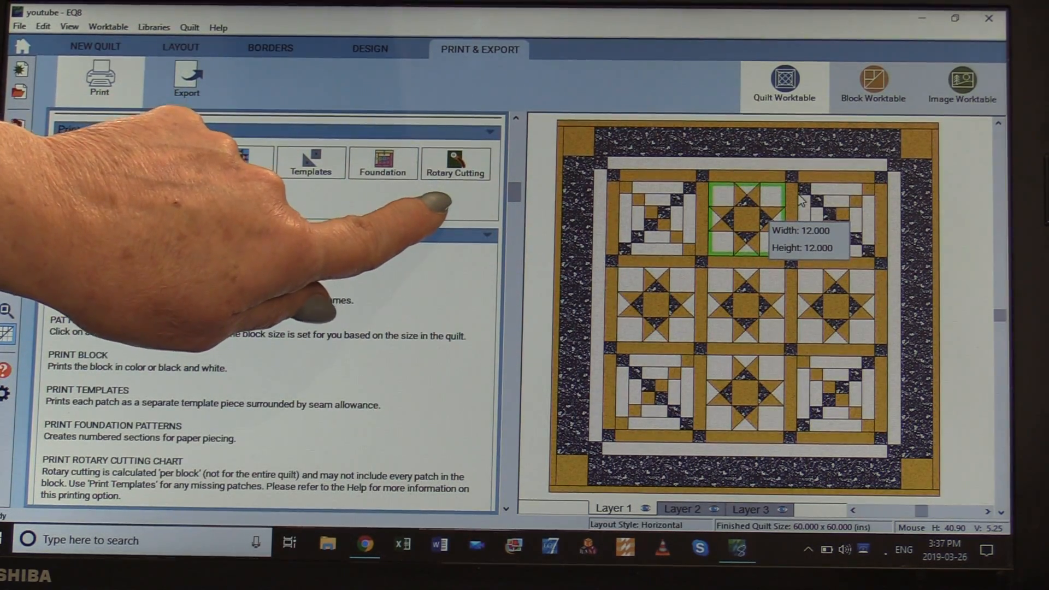
{"action": "left_click", "coordinate": [455, 160]}
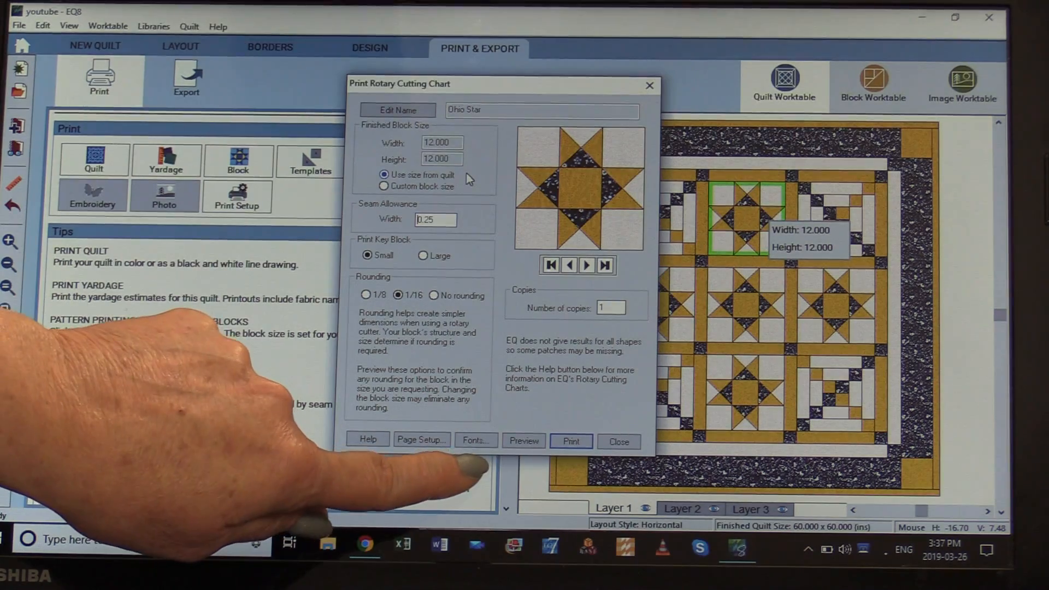
{"action": "left_click", "coordinate": [524, 441]}
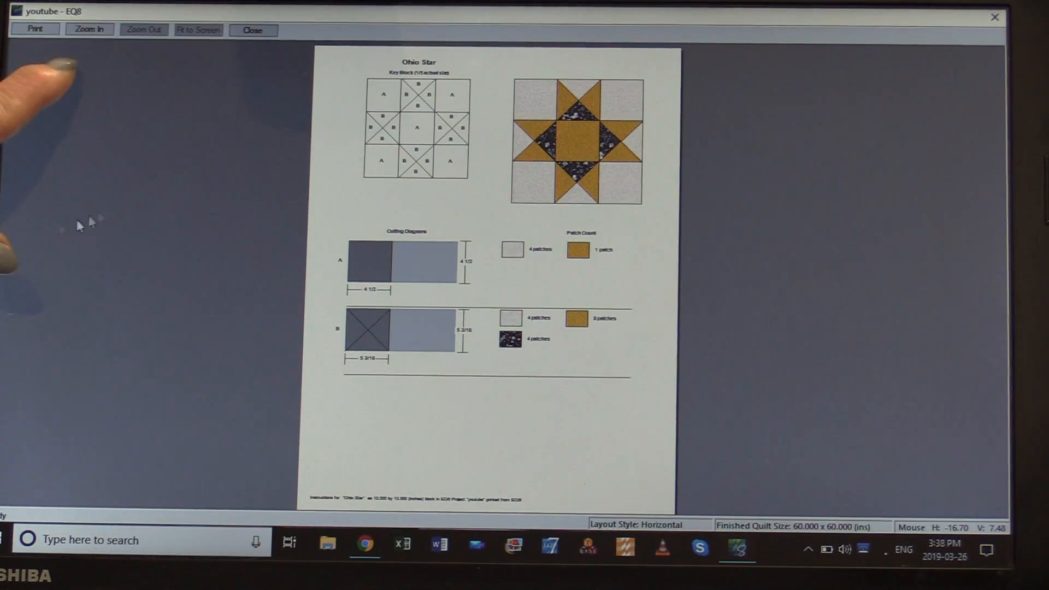
{"action": "left_click", "coordinate": [89, 29]}
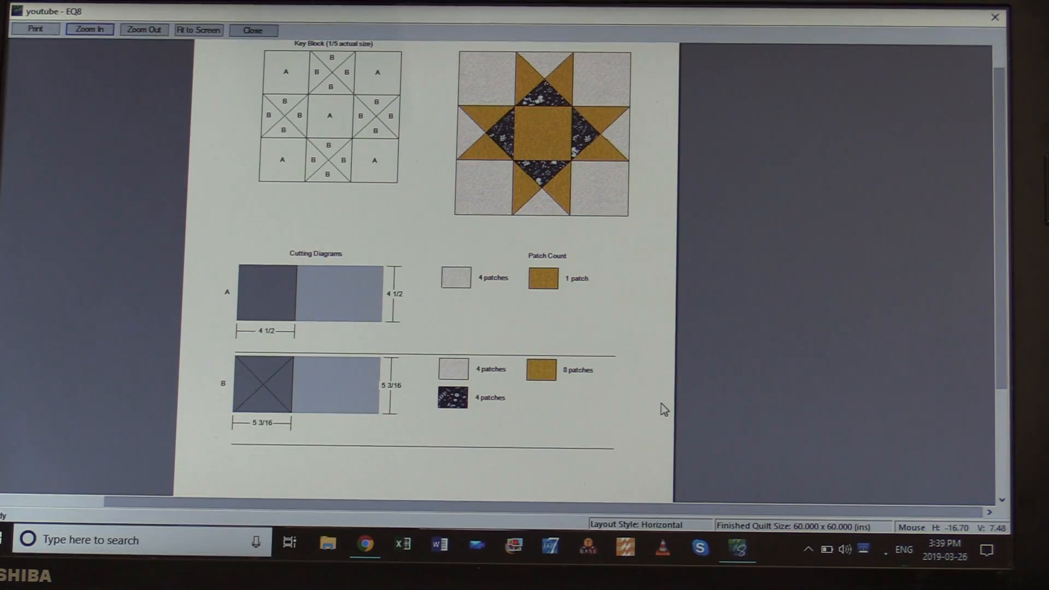
{"action": "left_click", "coordinate": [252, 30]}
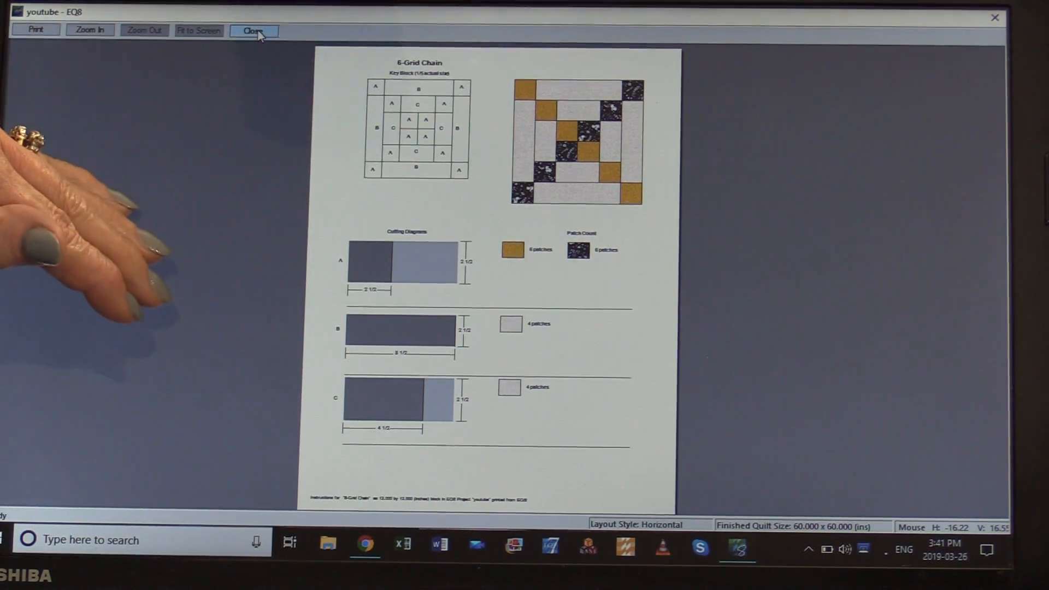
Step: Close the cutting chart preview and print the quilt picture showing fabrics in colour
{"action": "left_click", "coordinate": [252, 31]}
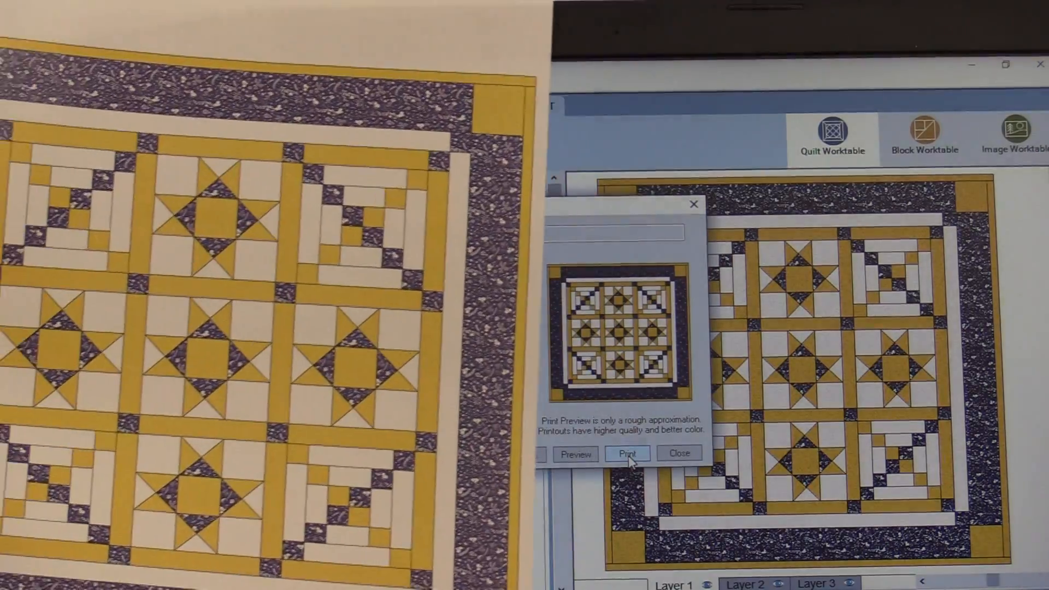
{"action": "left_click", "coordinate": [628, 453]}
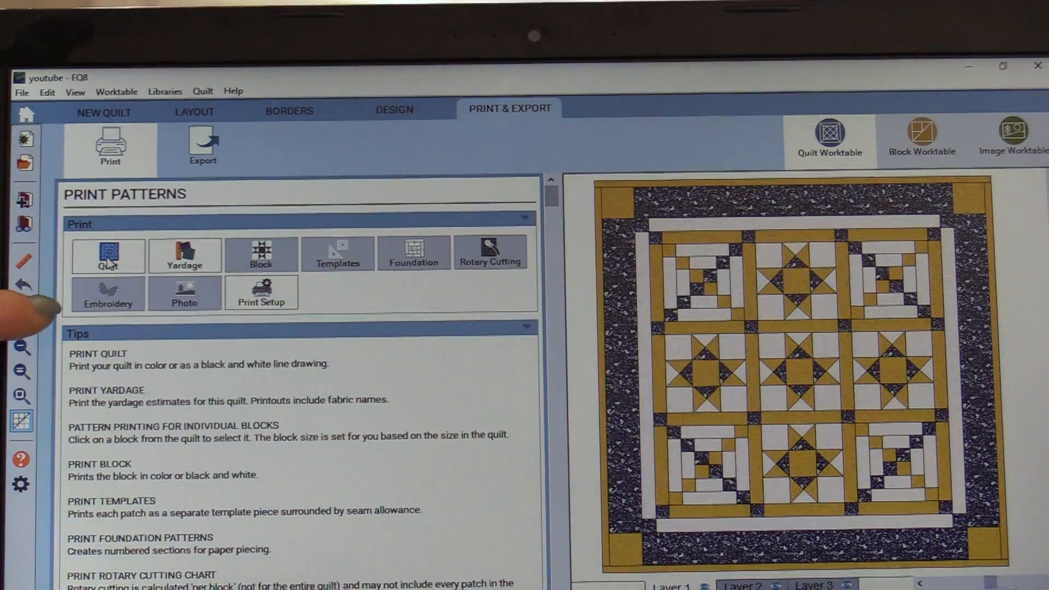
Step: Preview the whole-quilt printout in Outline drawing style instead of showing fabrics
{"action": "left_click", "coordinate": [108, 256]}
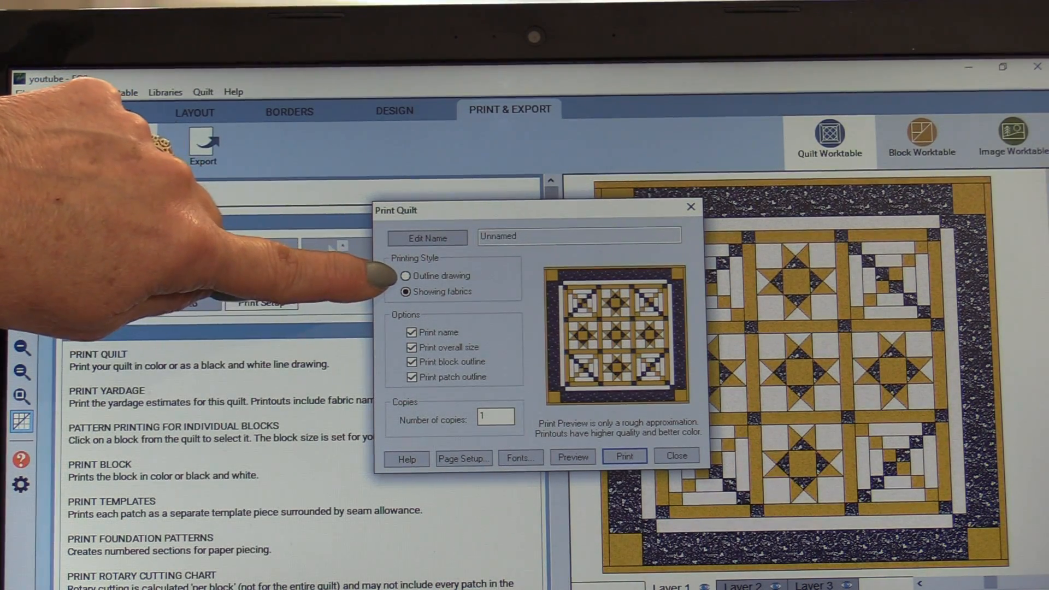
{"action": "left_click", "coordinate": [405, 275]}
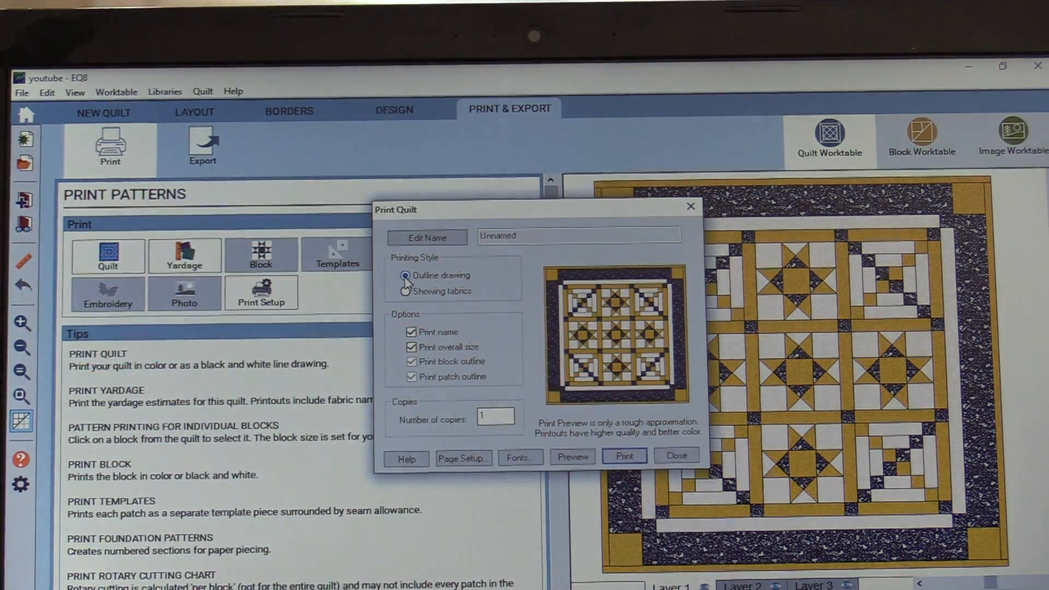
{"action": "left_click", "coordinate": [572, 457]}
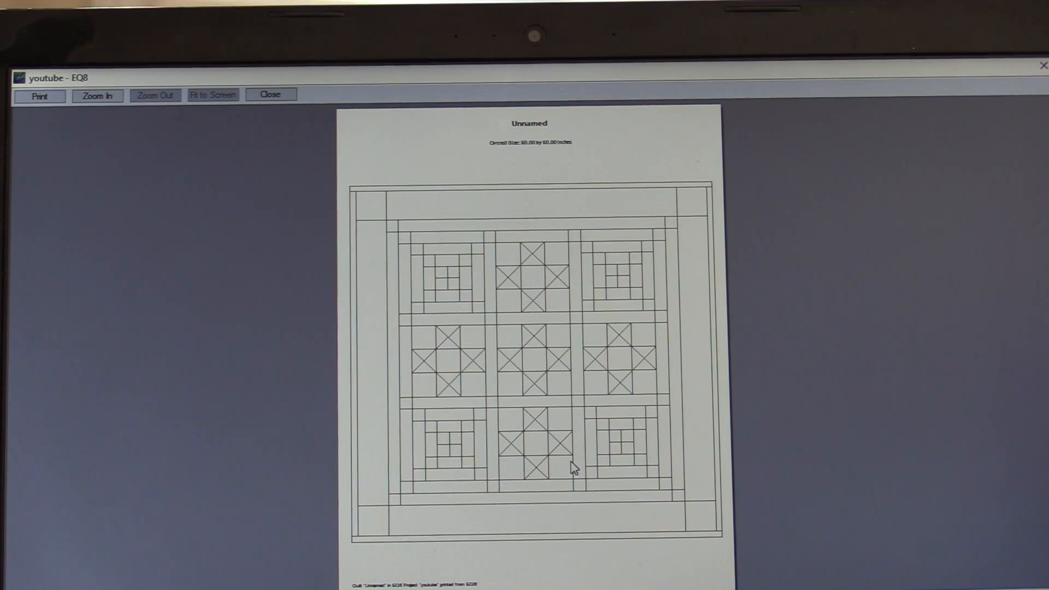